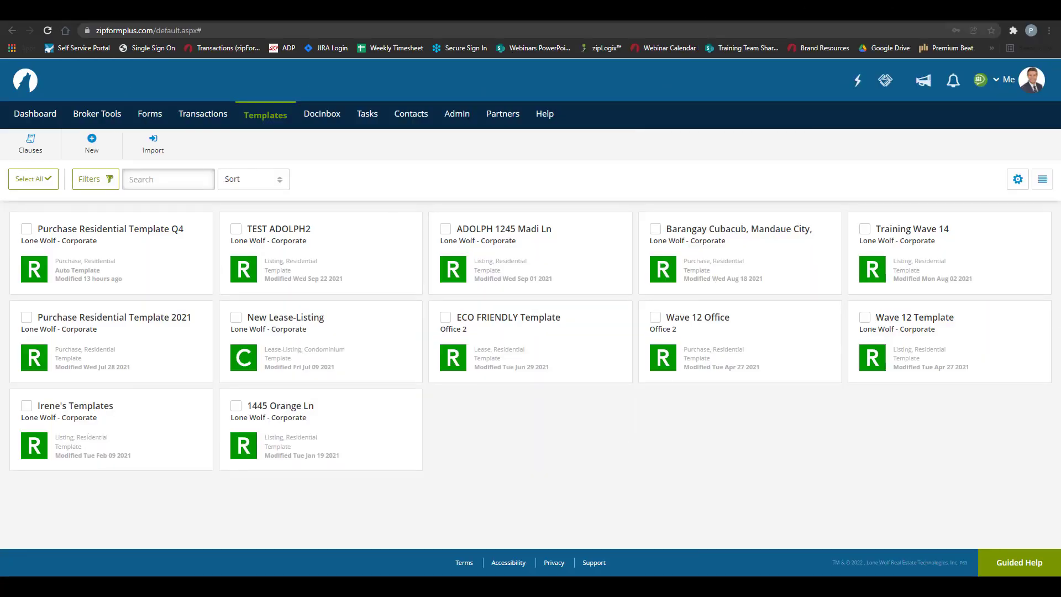
Start a new template from the Templates page, bringing up the Template Information form
left_click(265, 114)
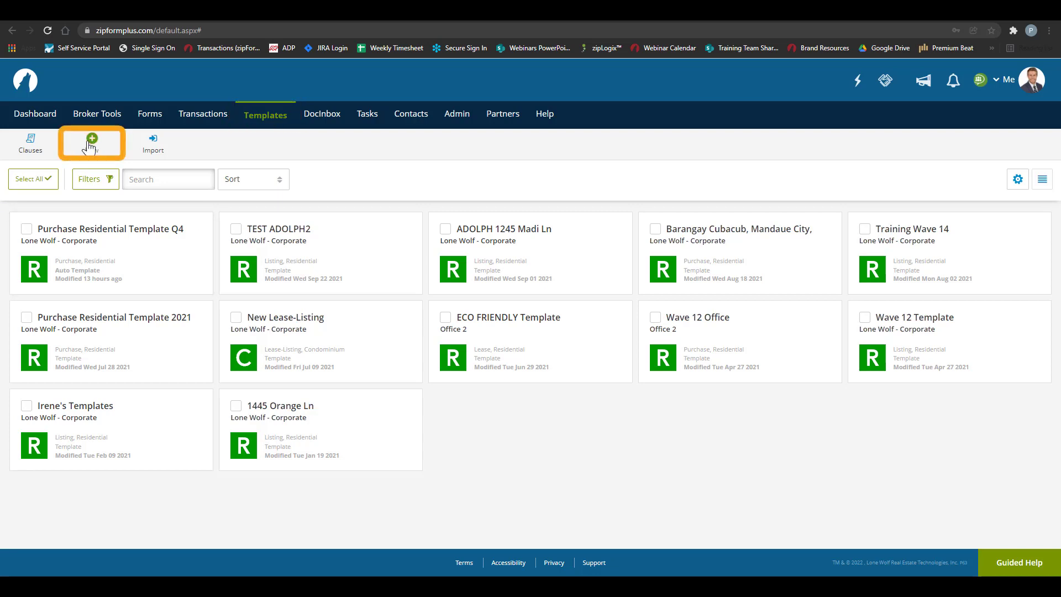
left_click(91, 141)
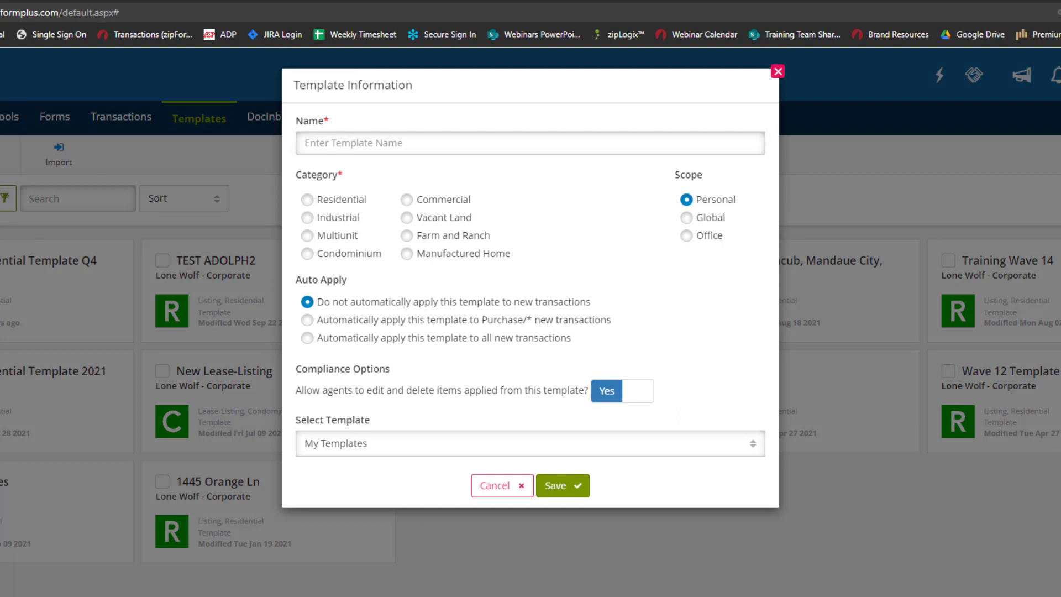
Name the template 'Residential Purchase' and choose the Residential category
left_click(530, 142)
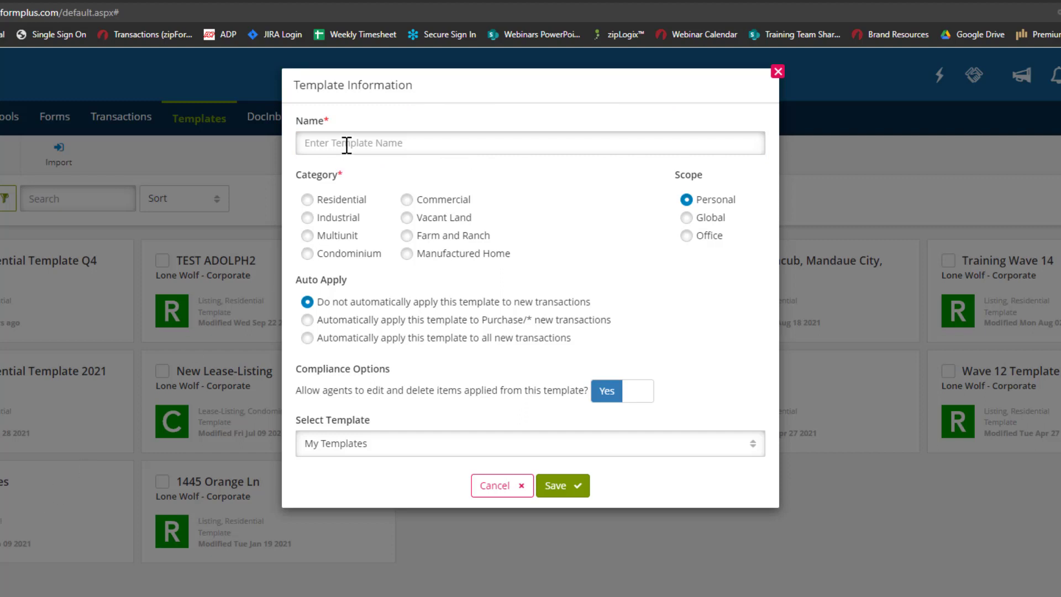
left_click(530, 143)
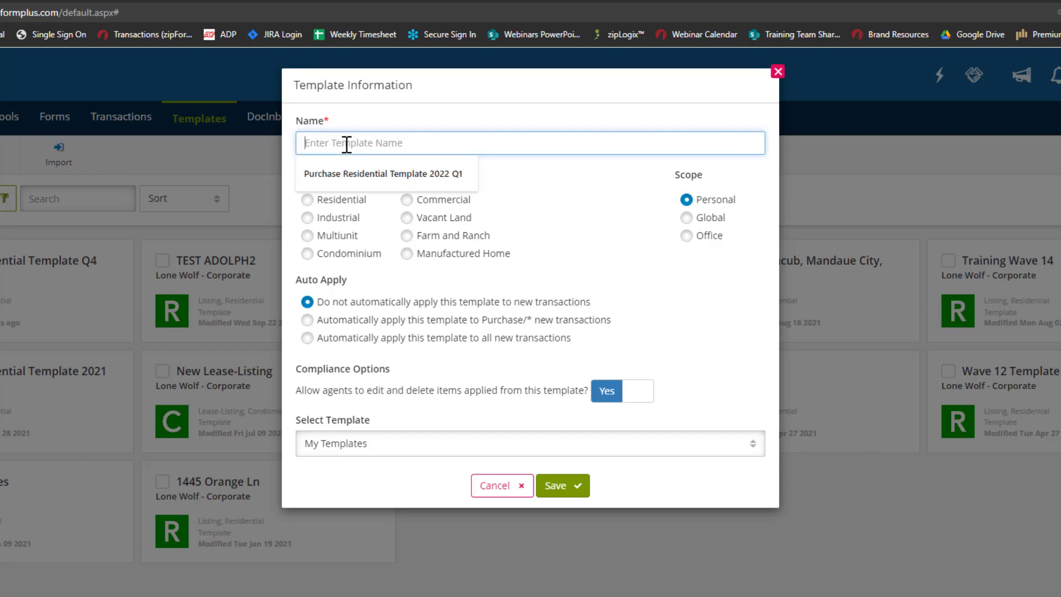
type("R")
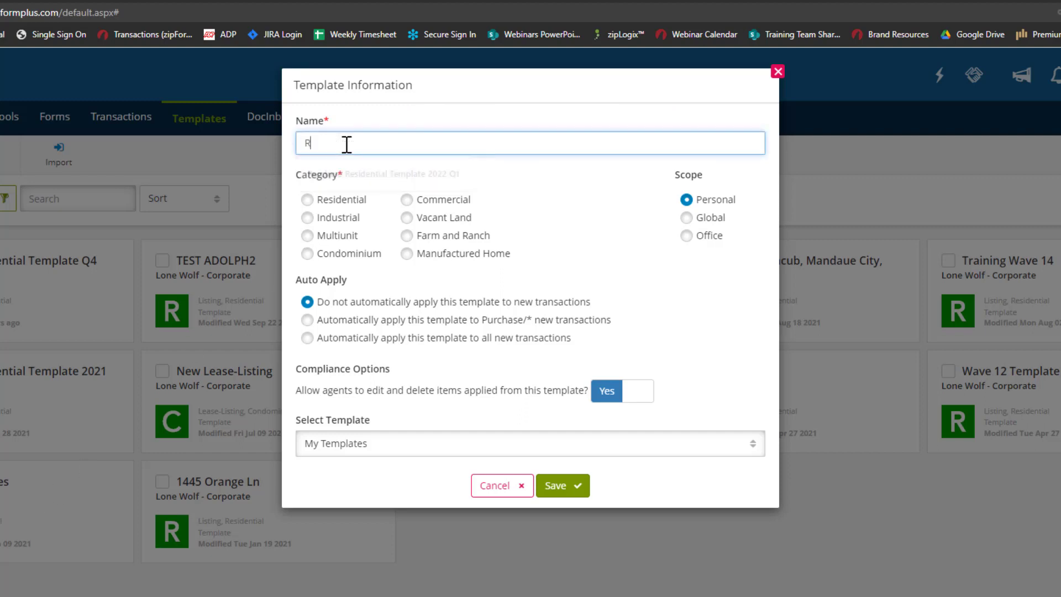
type("esidential Purchase")
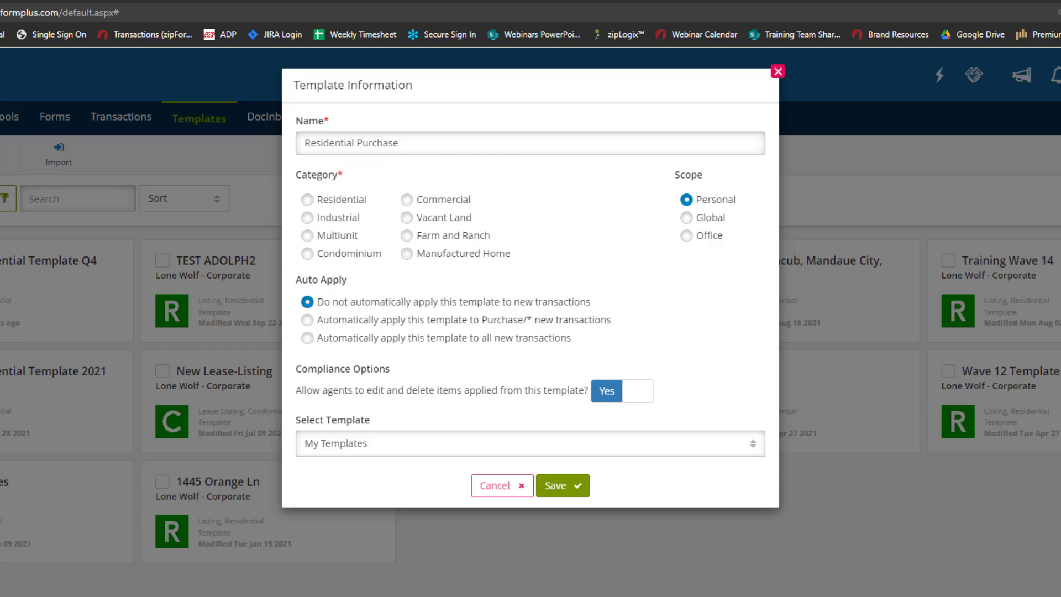
left_click(308, 199)
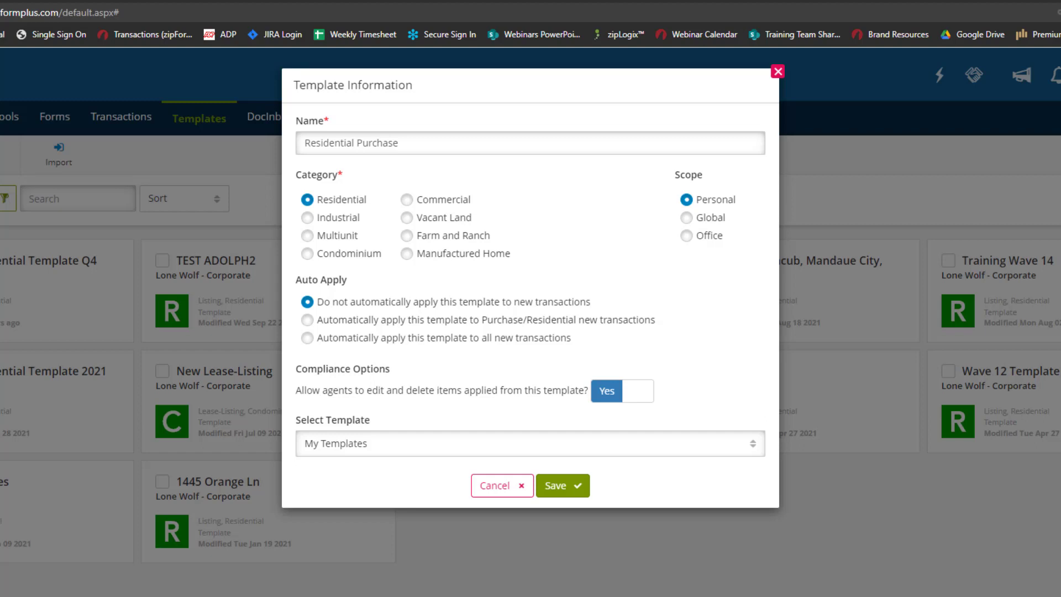
Try the Industrial, Multiunit and Condominium categories, return to Residential and auto-apply to Purchase/Residential transactions
left_click(313, 302)
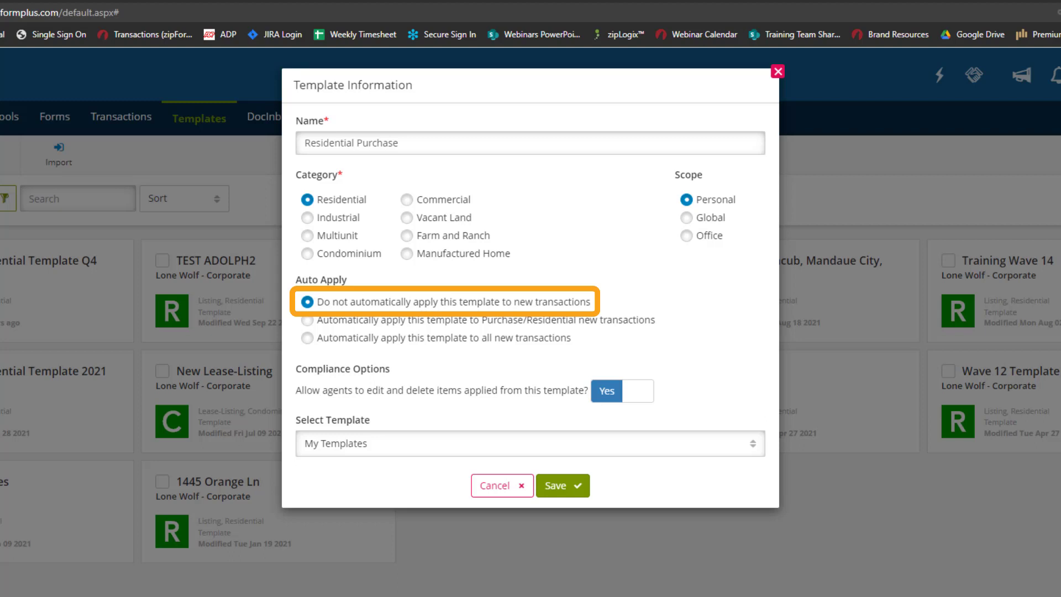
left_click(305, 320)
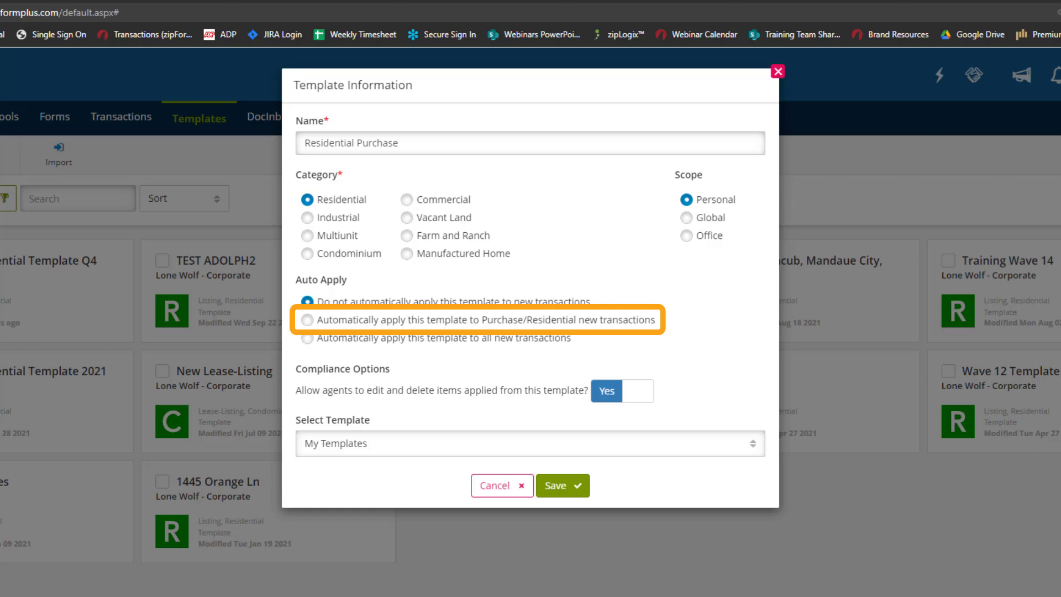
mouse_move(262, 241)
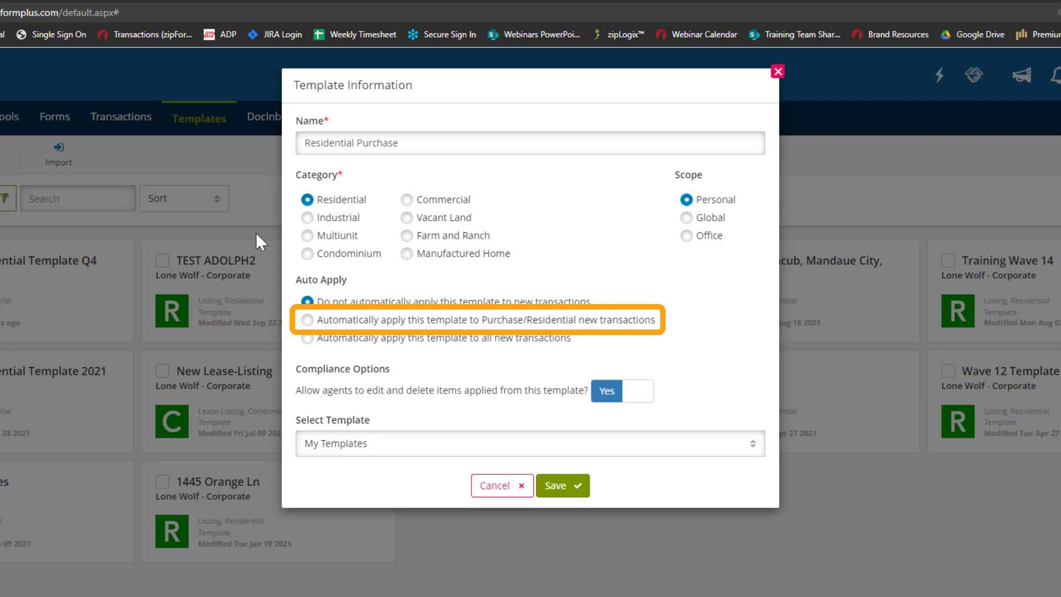
mouse_move(292, 231)
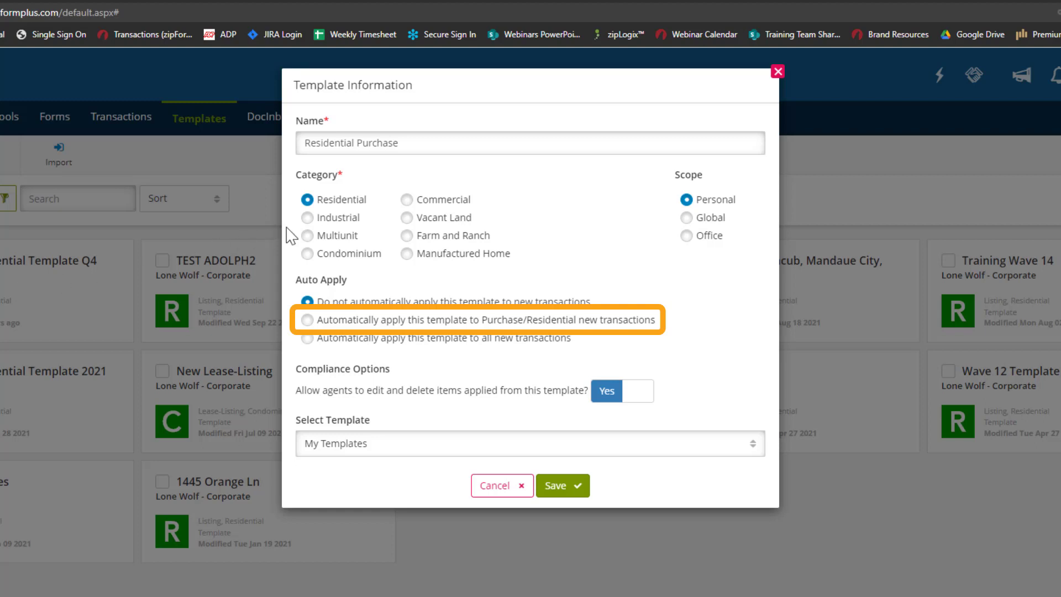
left_click(307, 217)
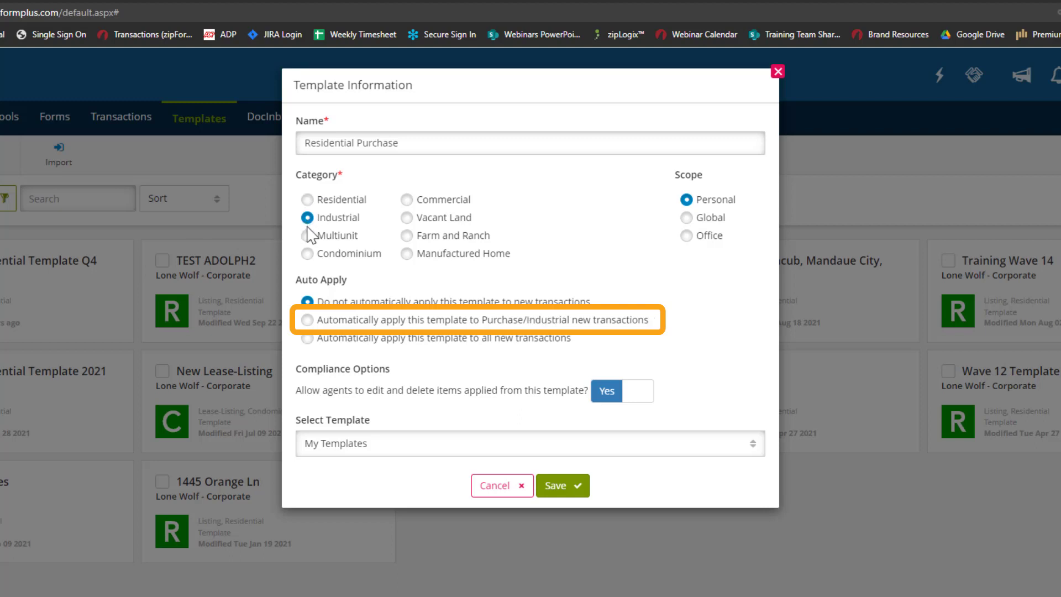
left_click(308, 235)
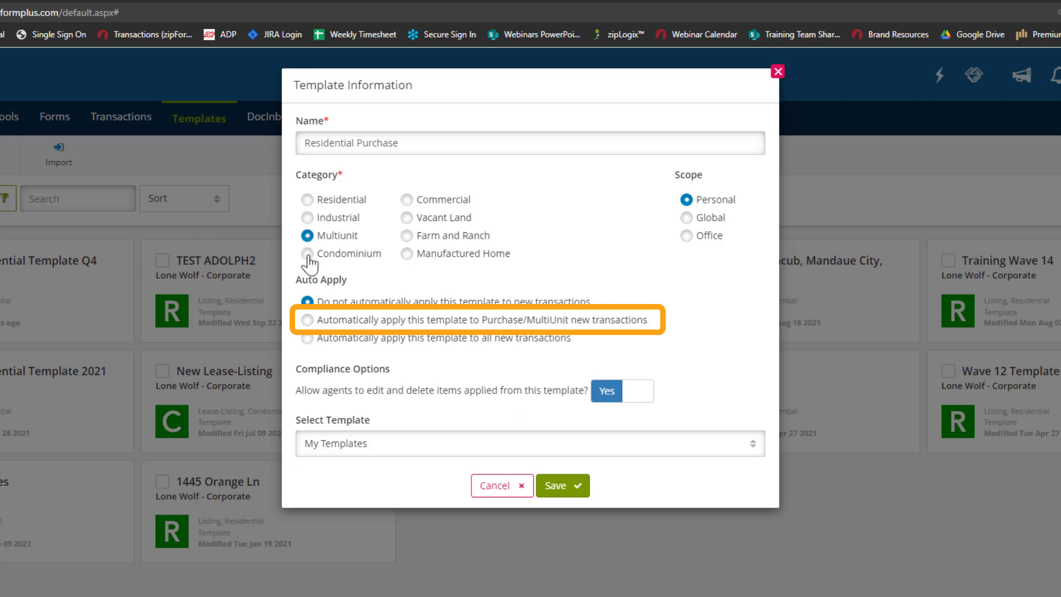
left_click(305, 199)
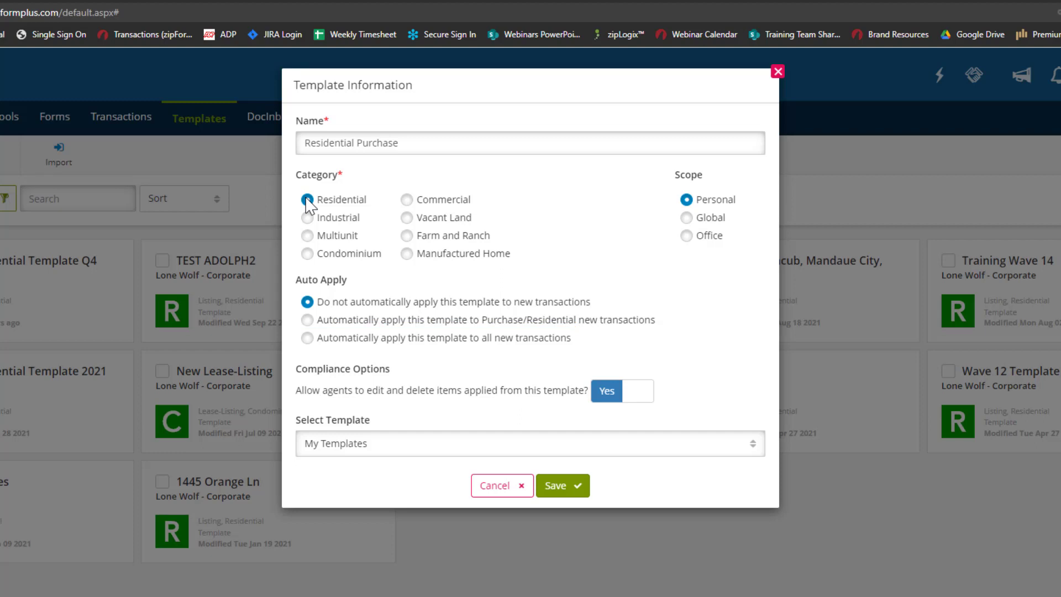
left_click(308, 319)
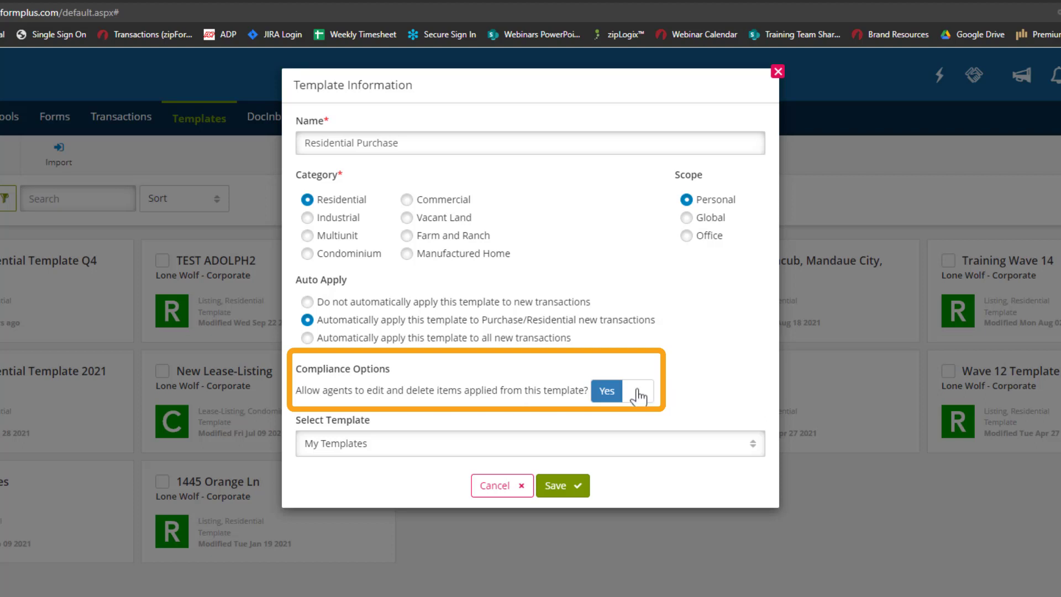
Turn off agent editing/deleting of applied items and set the scope to Global after previewing Office
left_click(621, 391)
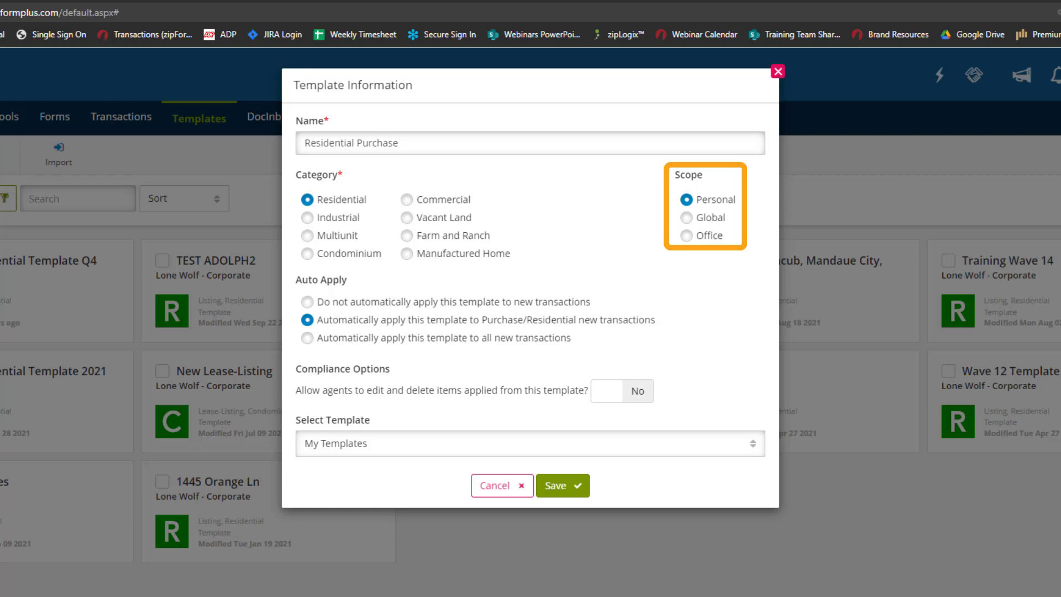
mouse_move(584, 245)
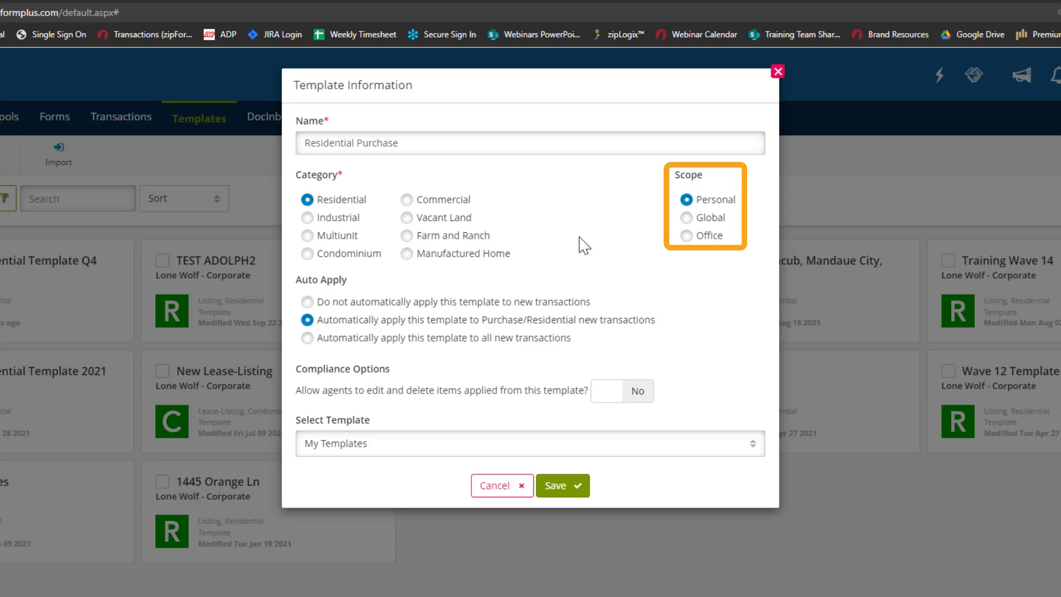
left_click(708, 200)
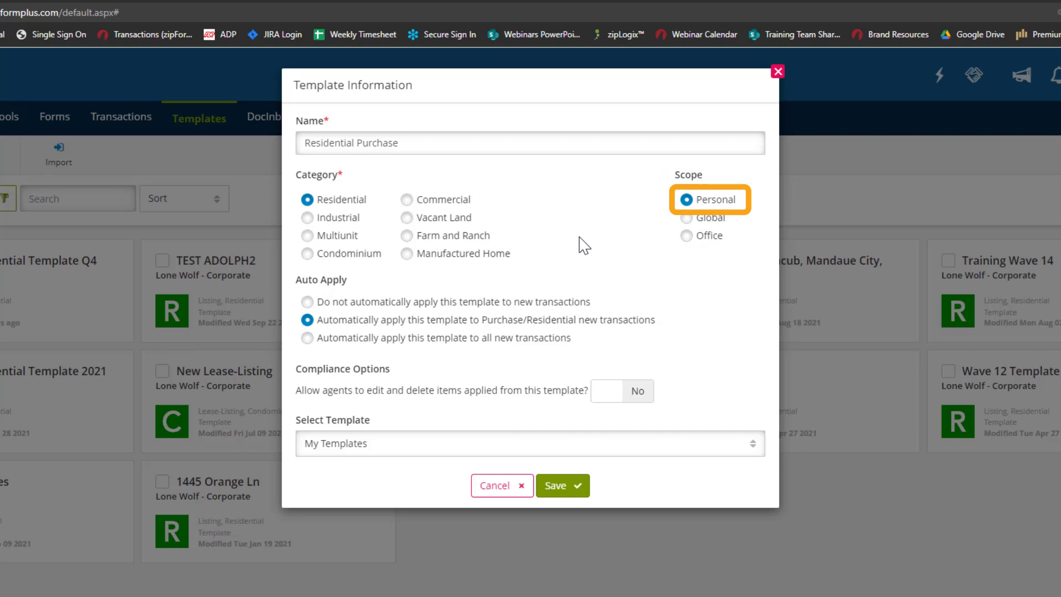
left_click(689, 218)
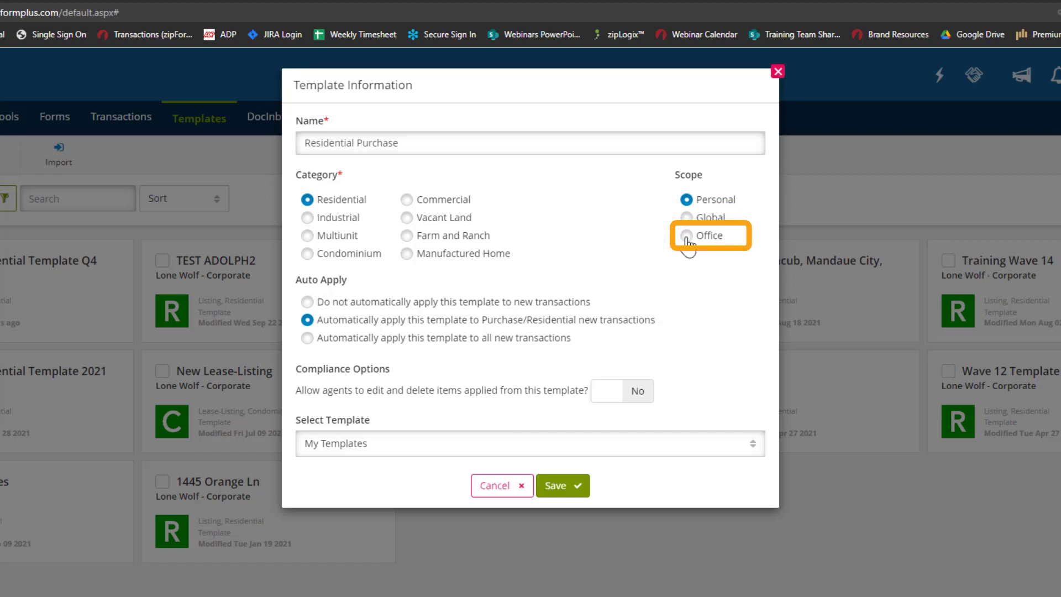
left_click(685, 235)
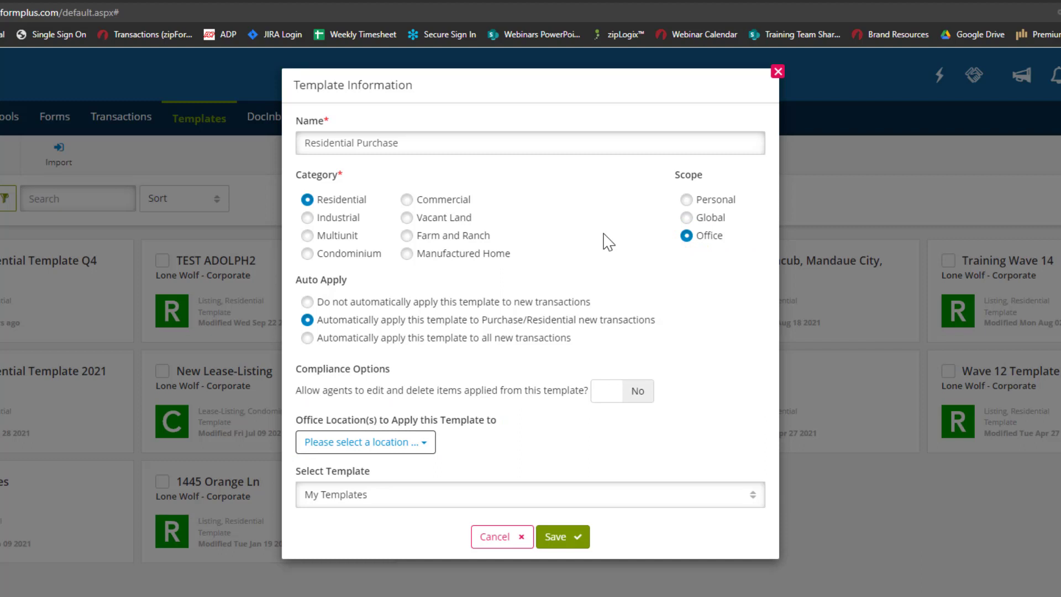
left_click(686, 218)
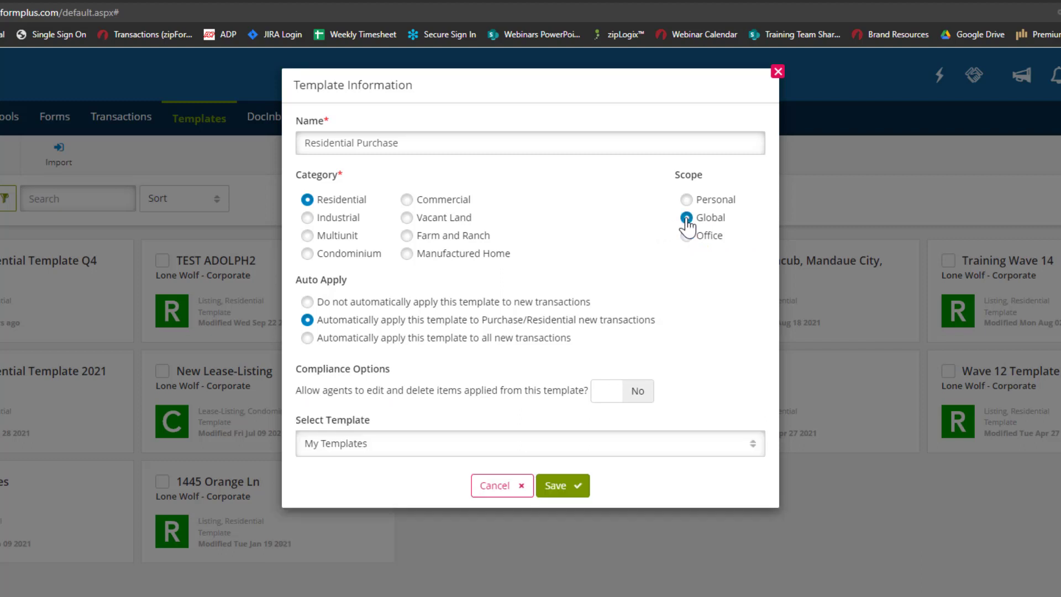
left_click(686, 217)
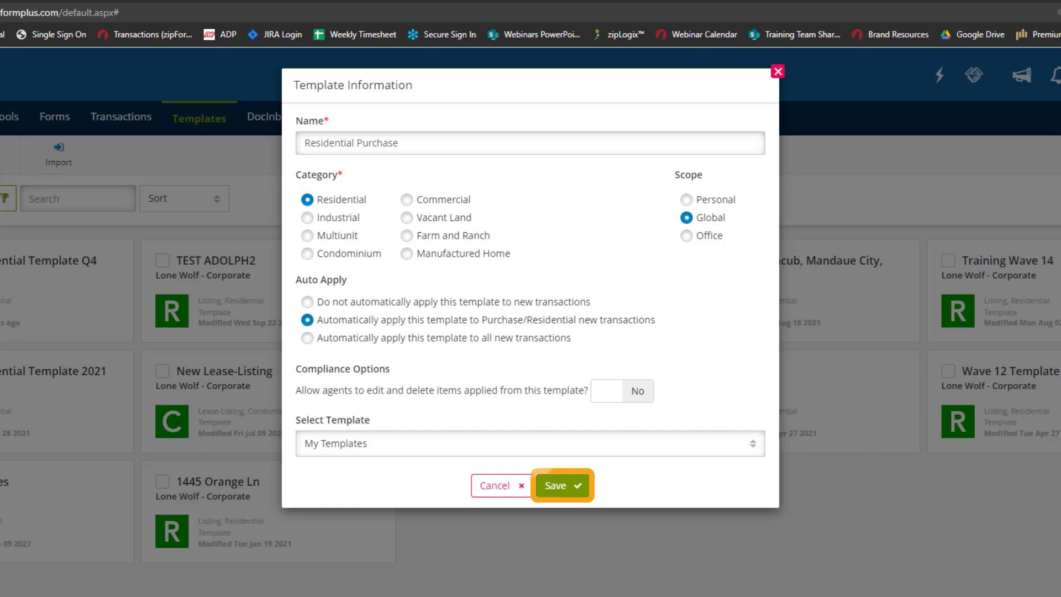
Save the template and add the Buy-Sell Agreement, Counter Offer and Cover Sheet forms from the library
left_click(555, 485)
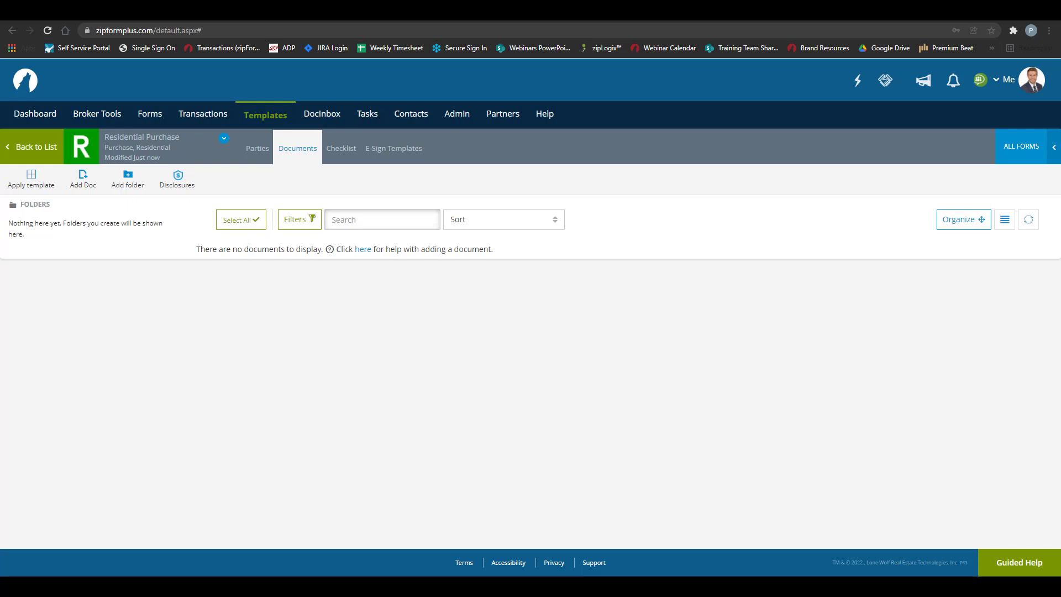
mouse_move(77, 324)
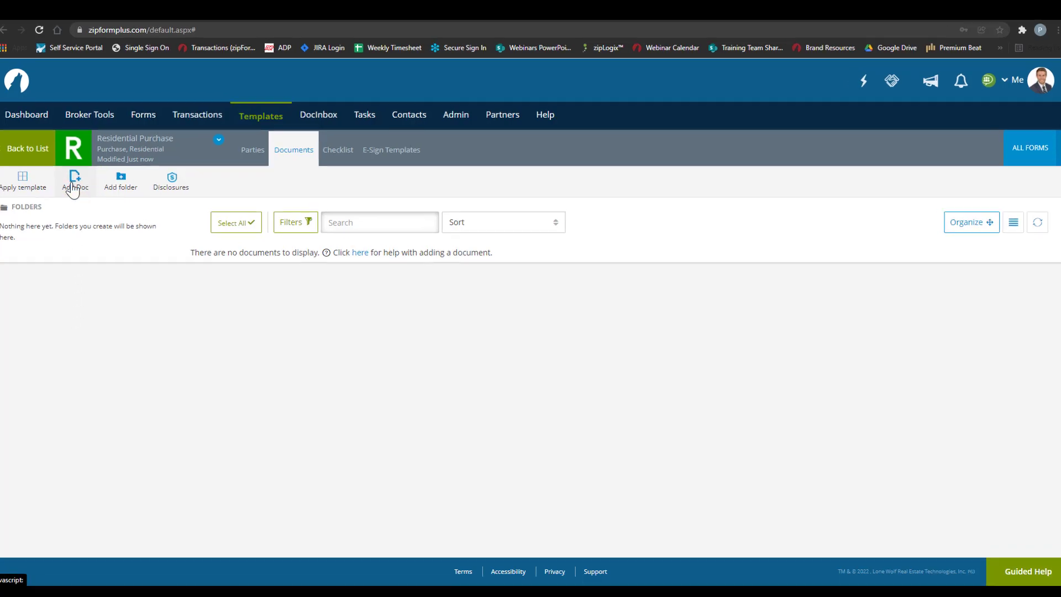
left_click(75, 180)
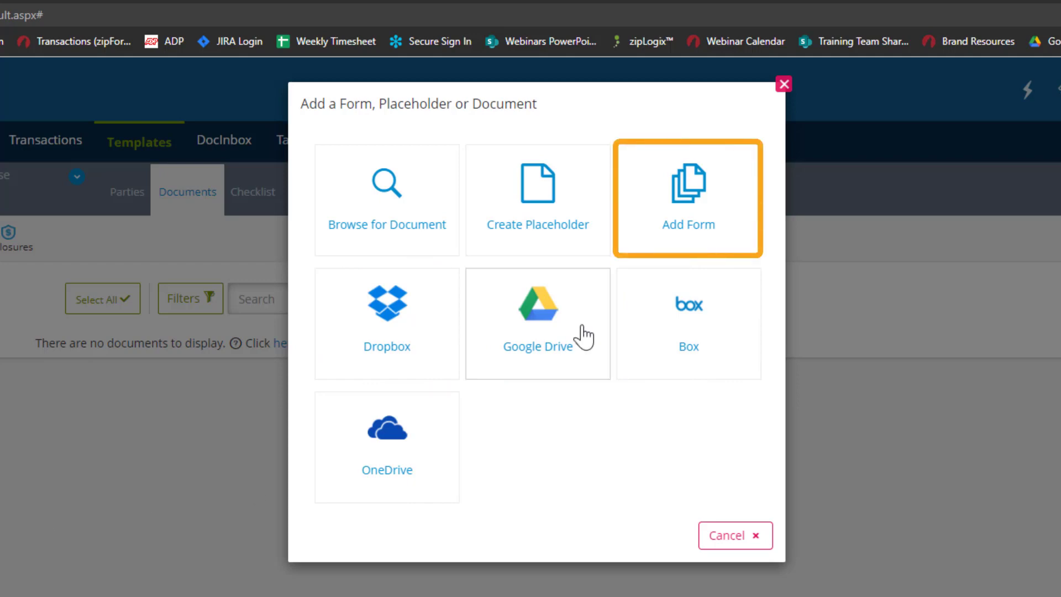
left_click(687, 199)
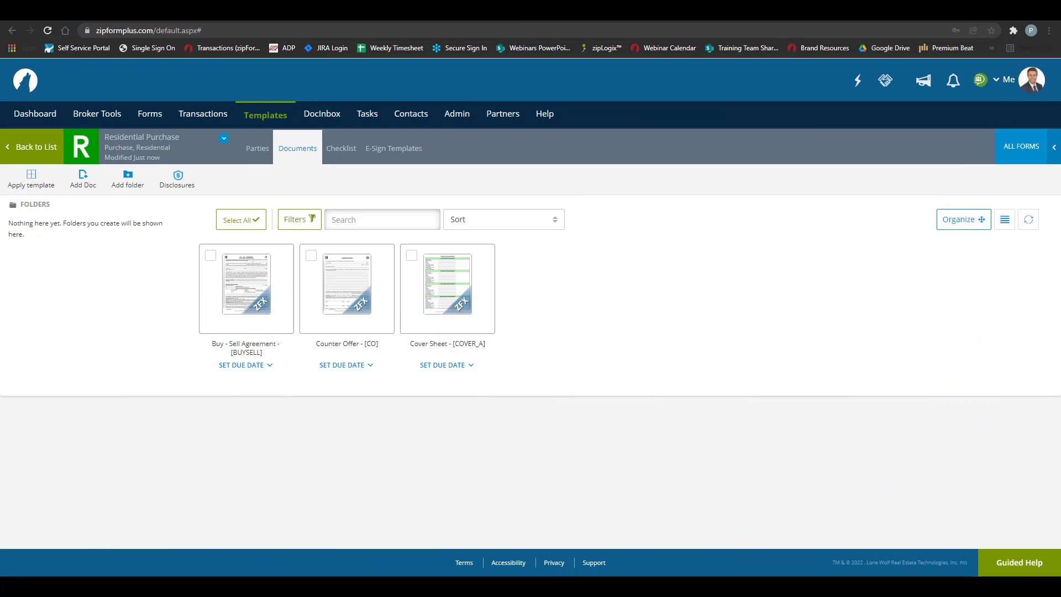
left_click(237, 218)
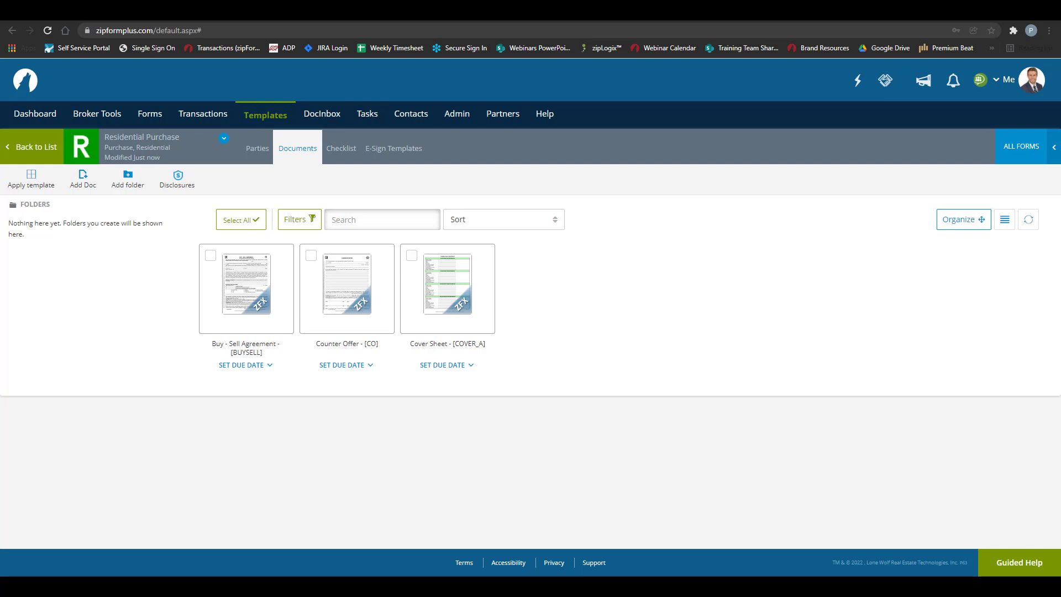
mouse_move(91, 320)
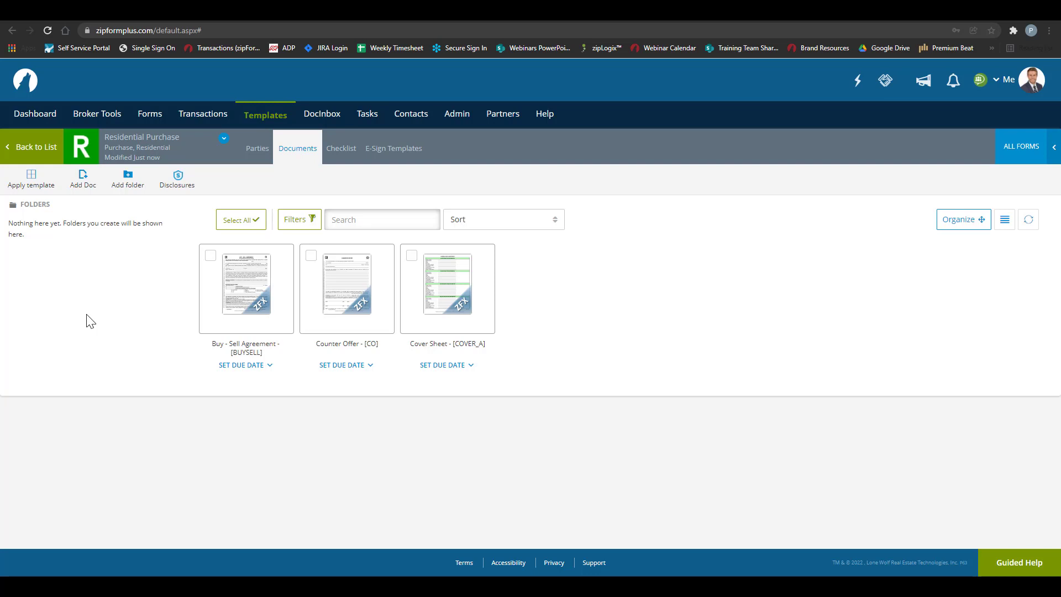
Create a placeholder using the standard name Buy - Sell Agreement, marked Required
left_click(82, 178)
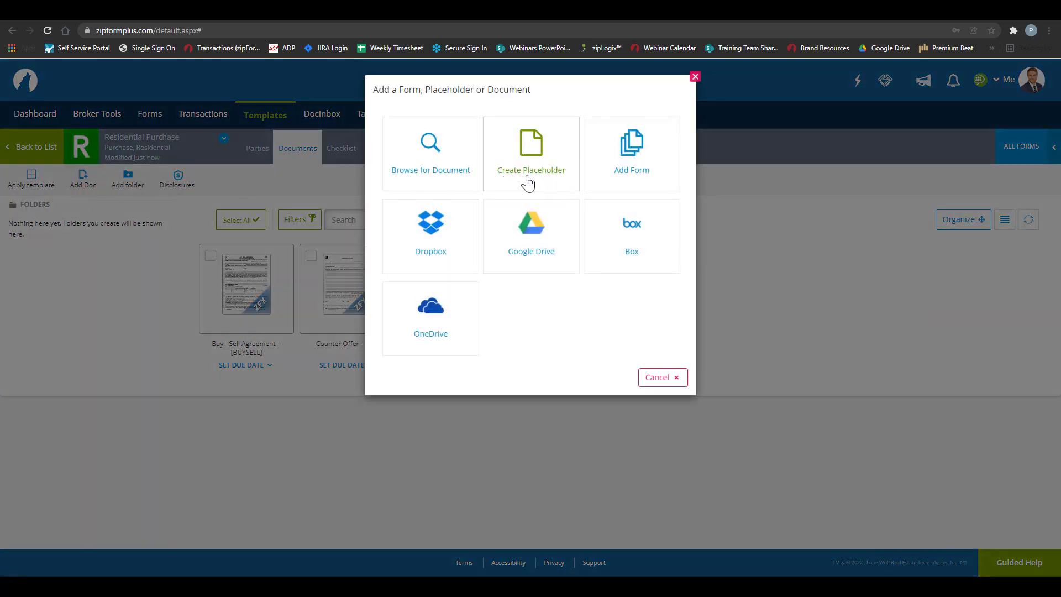
left_click(531, 153)
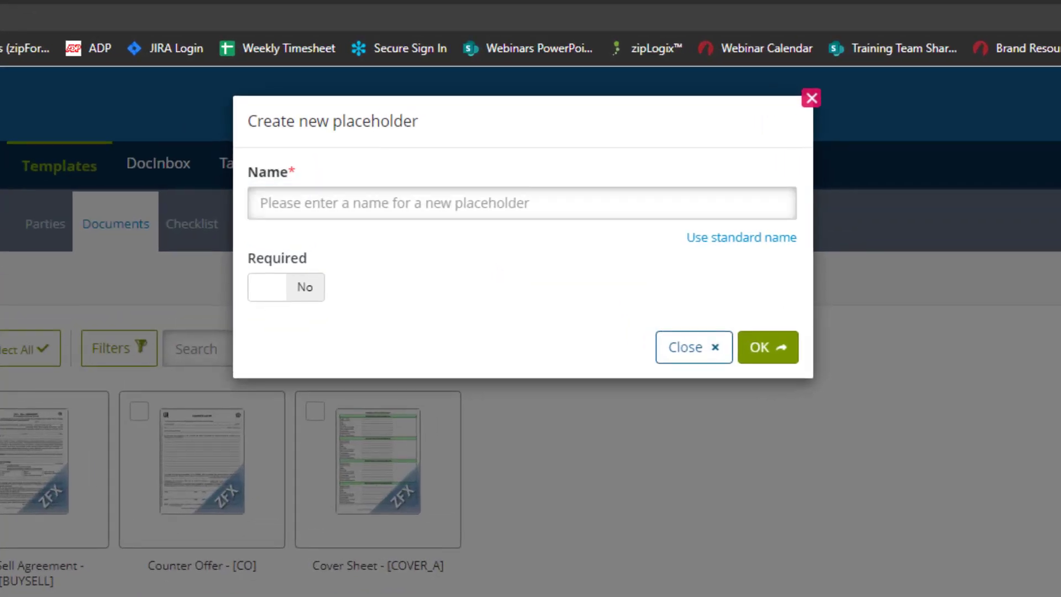
left_click(521, 203)
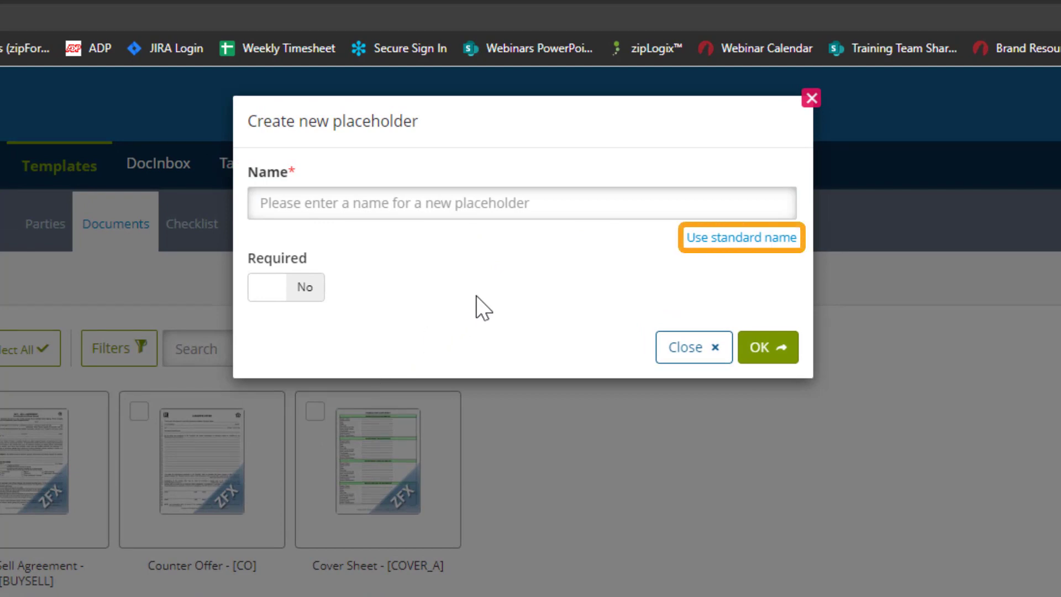
left_click(741, 238)
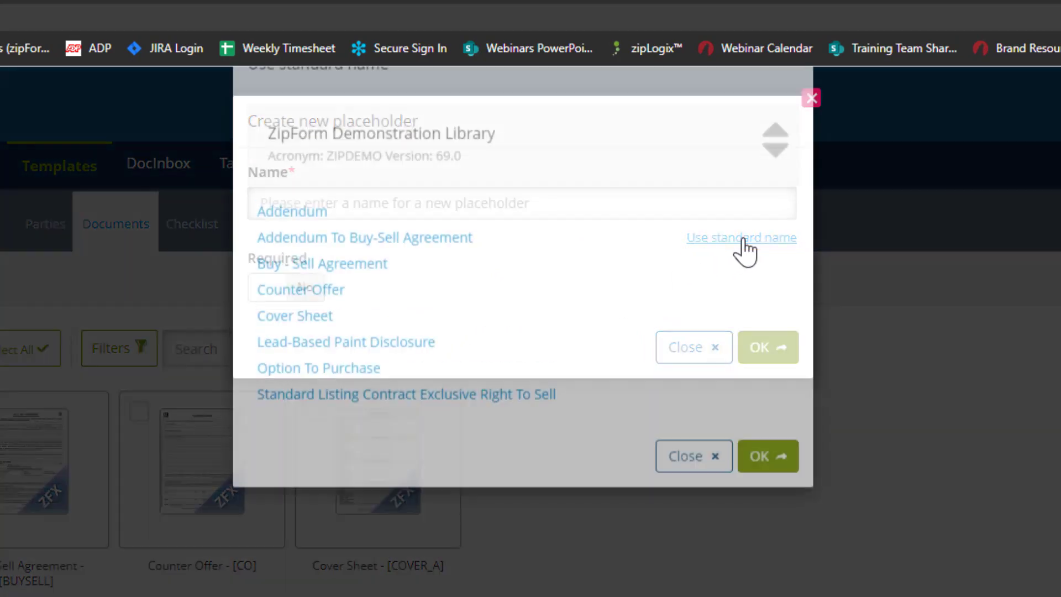
left_click(741, 237)
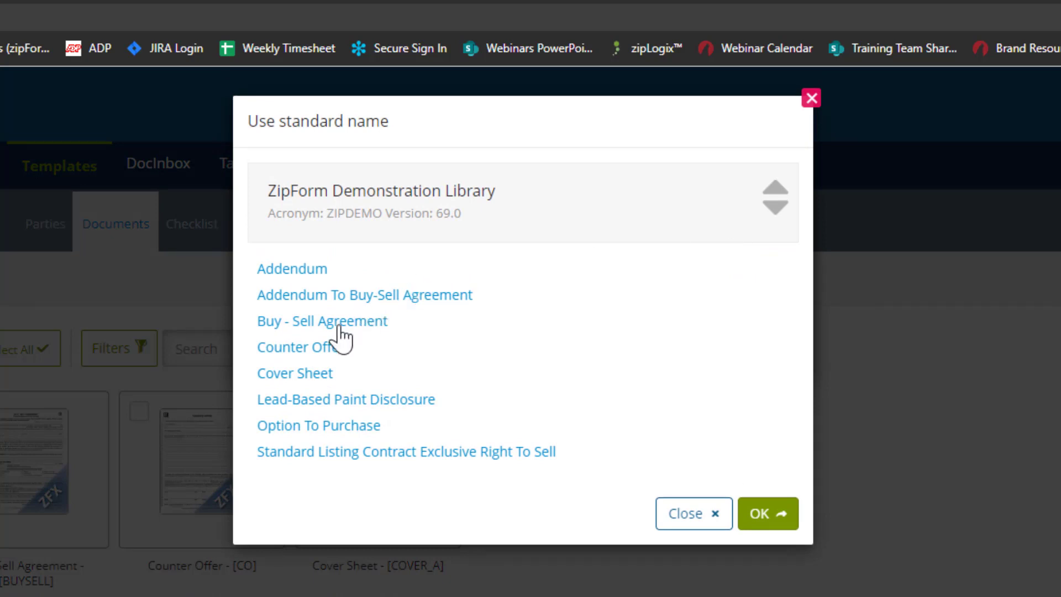
left_click(323, 320)
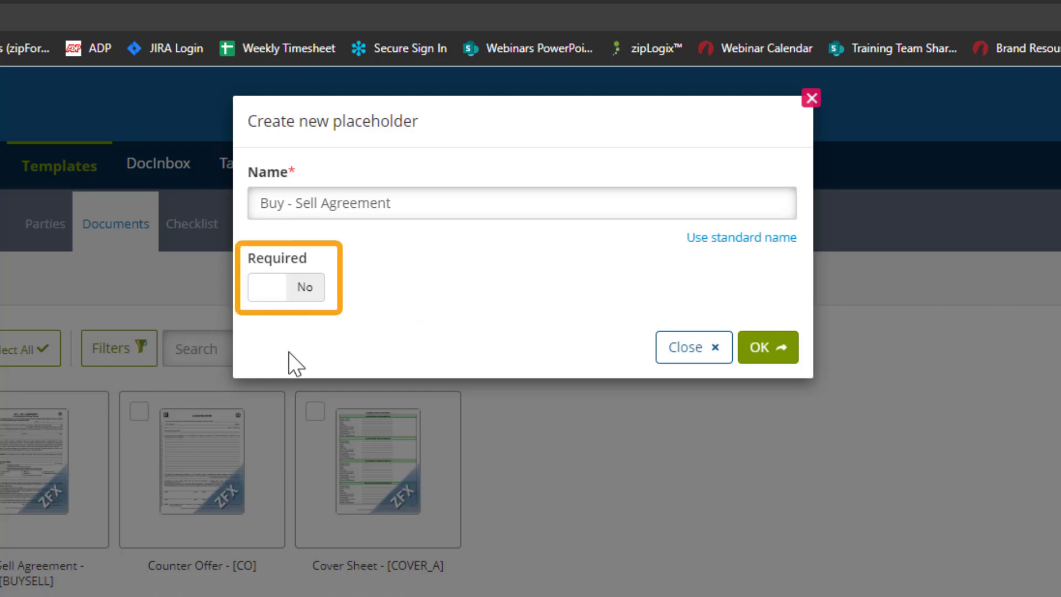
left_click(287, 287)
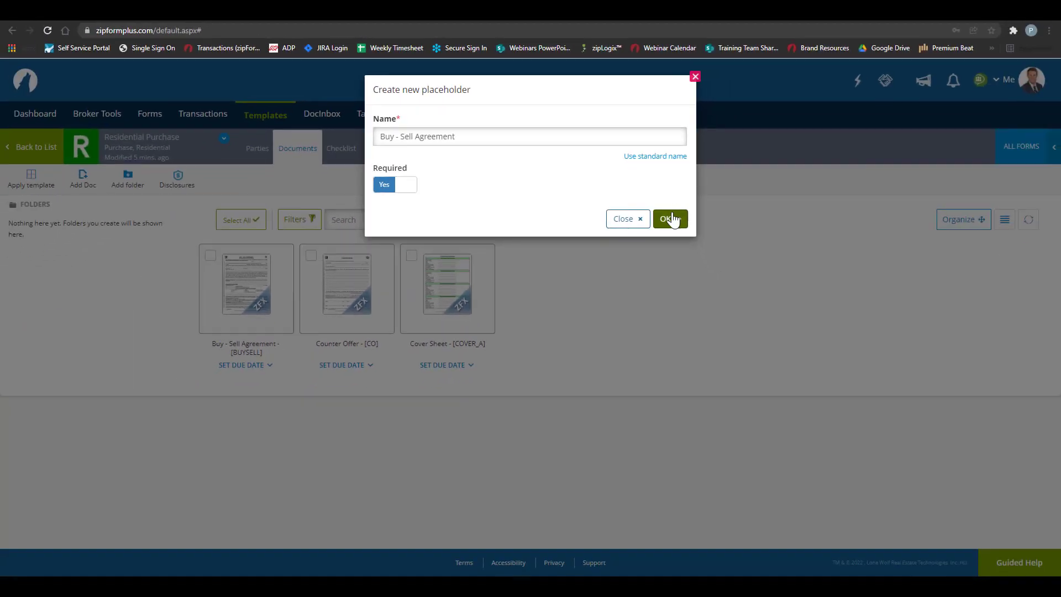
left_click(669, 219)
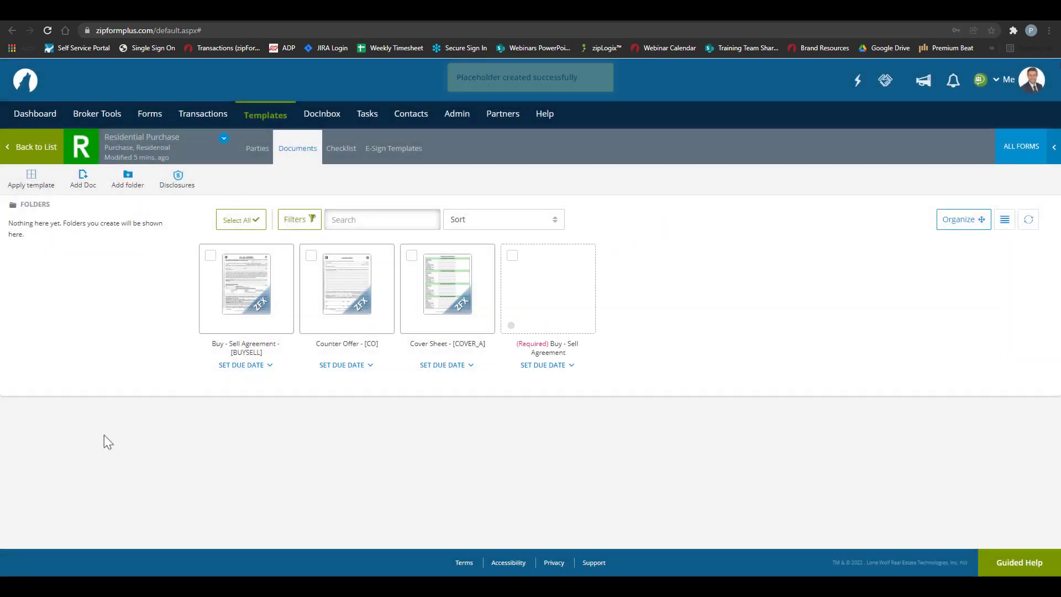
Review the Admin placeholder Notifications settings, then the document Automation settings
left_click(456, 113)
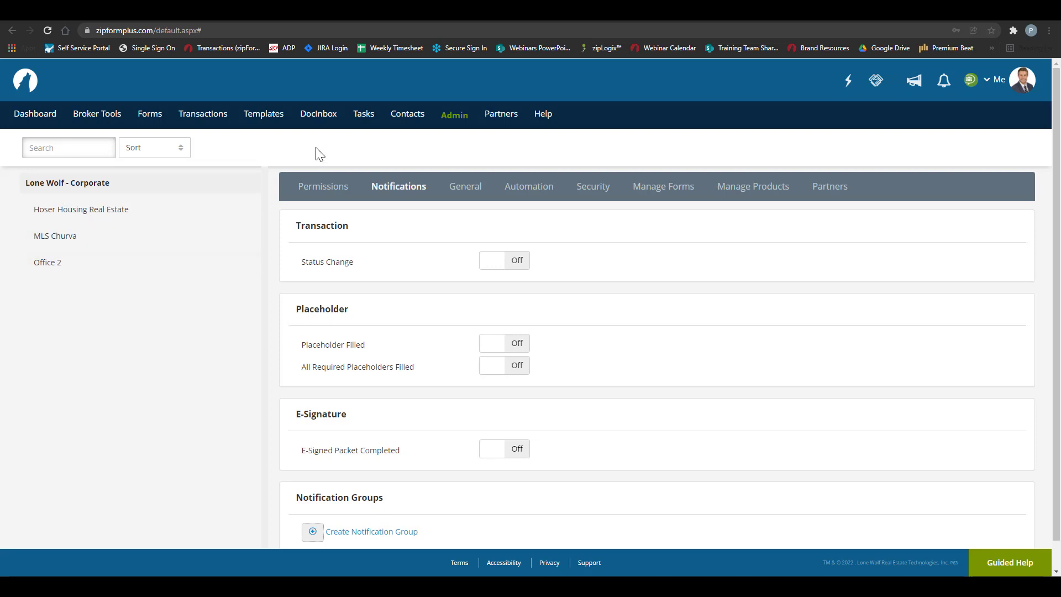
left_click(453, 114)
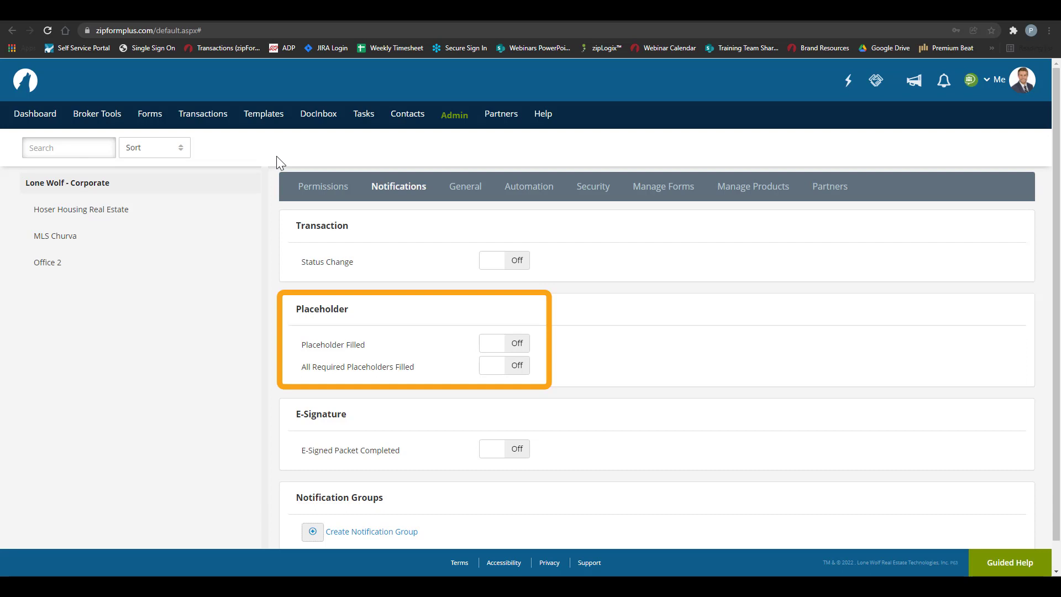
left_click(530, 186)
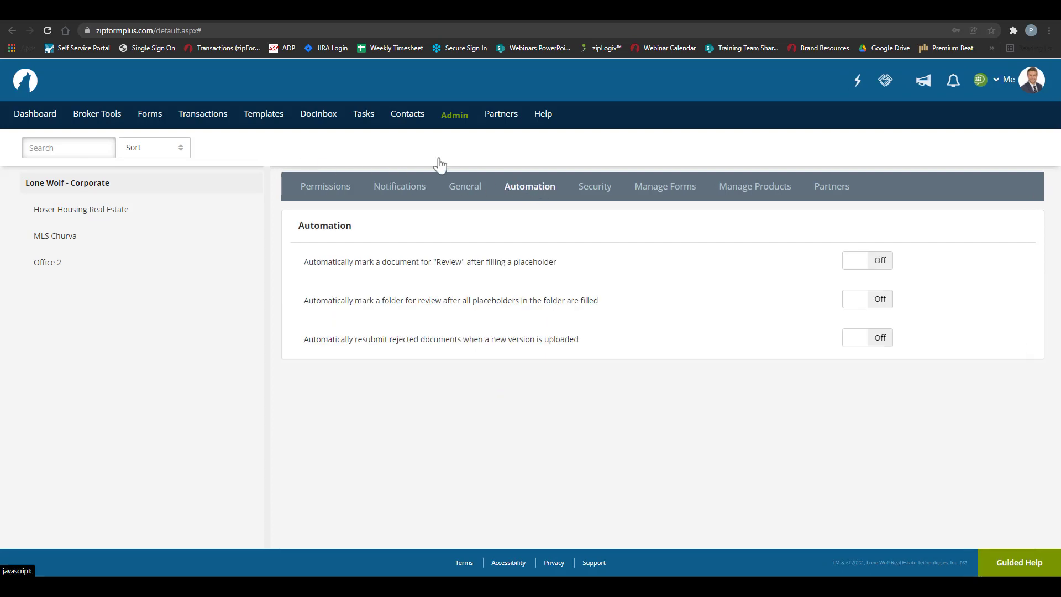
left_click(530, 186)
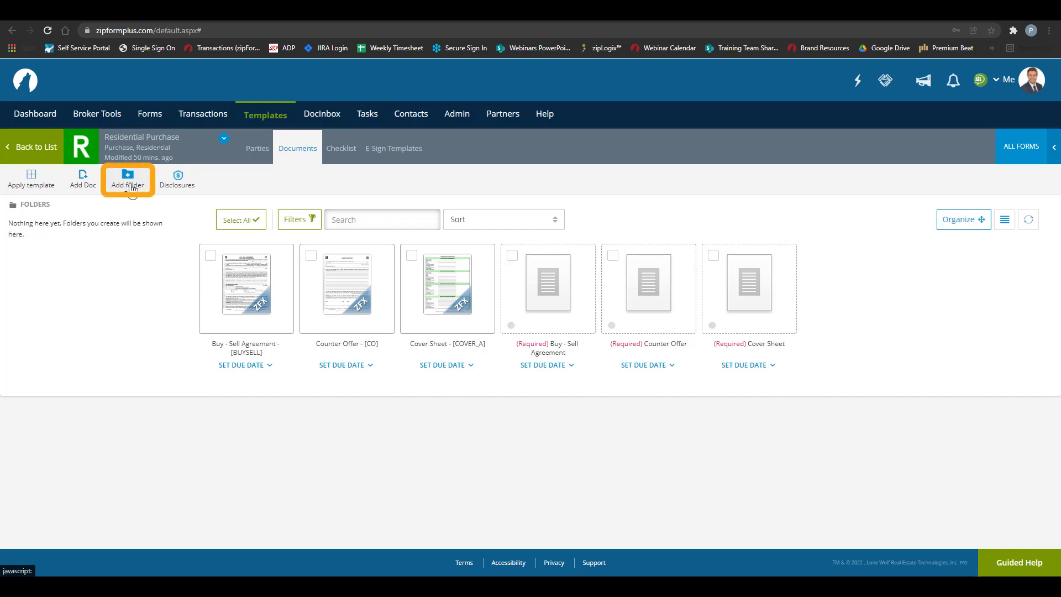
Add a folder named Working Documents to the template's documents
left_click(127, 179)
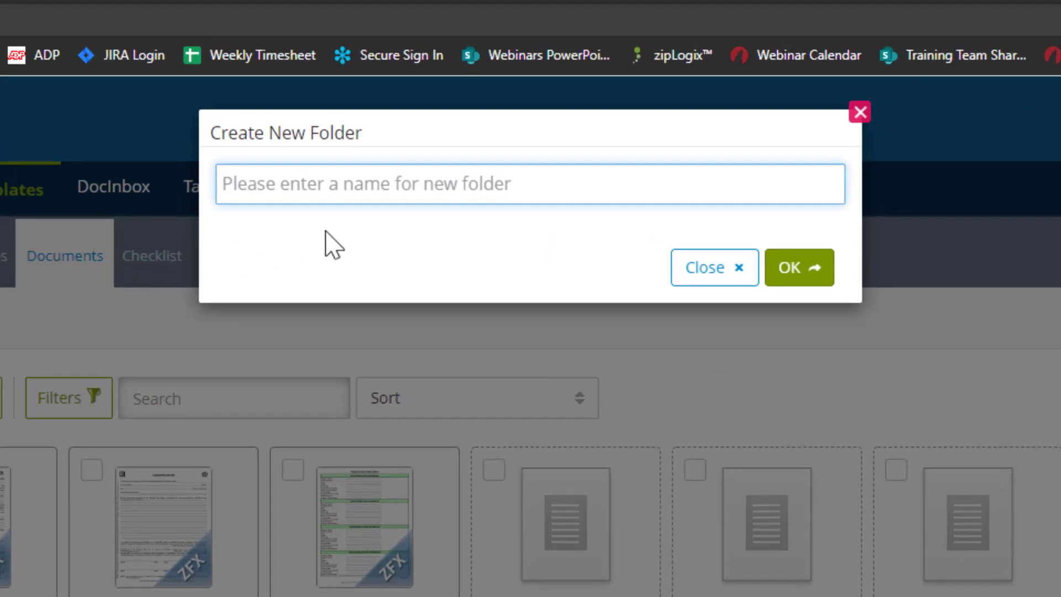
type("Working D")
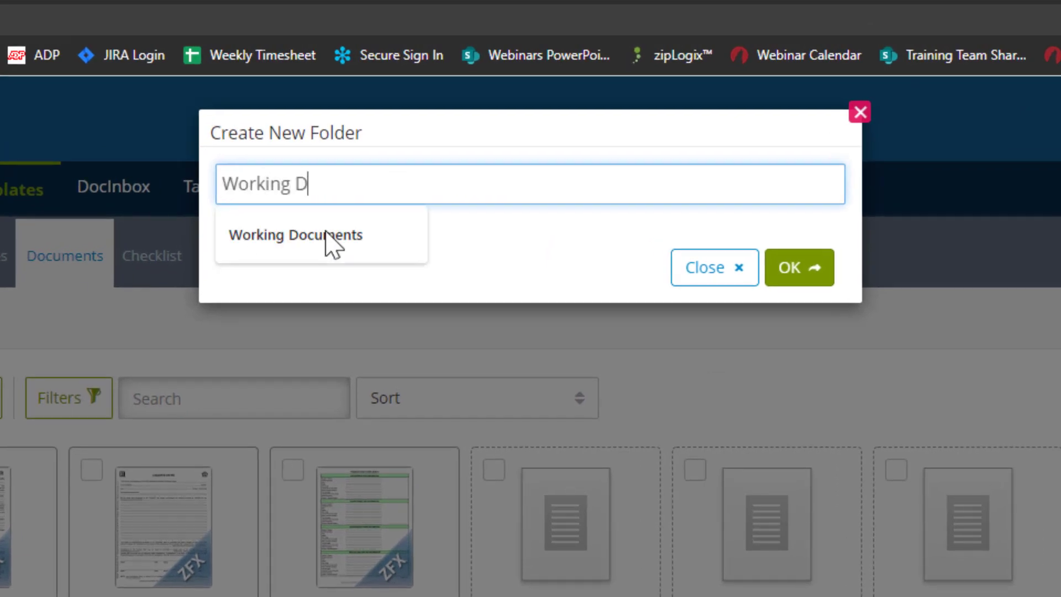
left_click(294, 235)
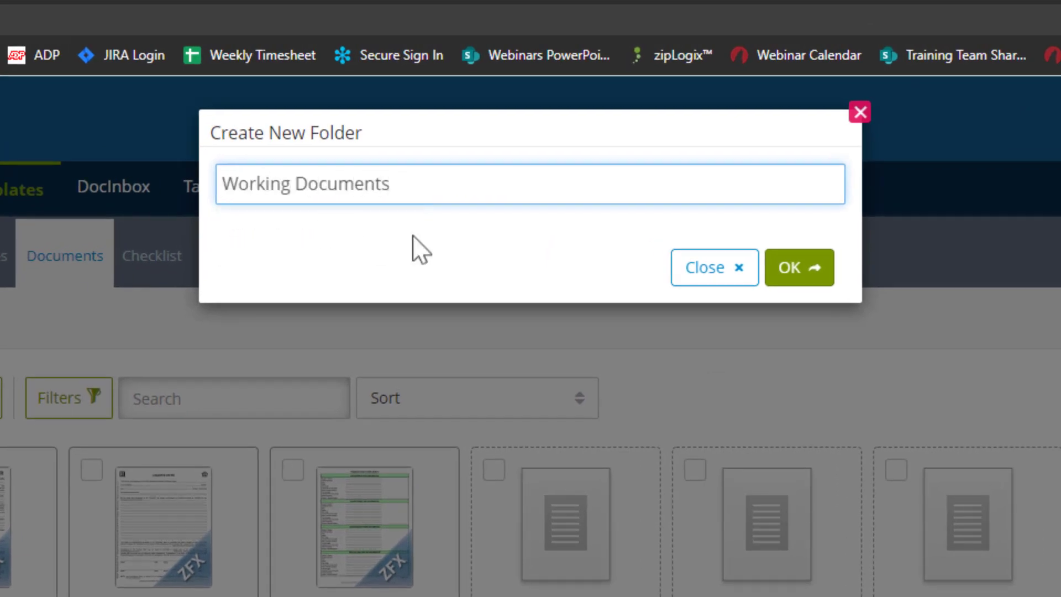
left_click(798, 267)
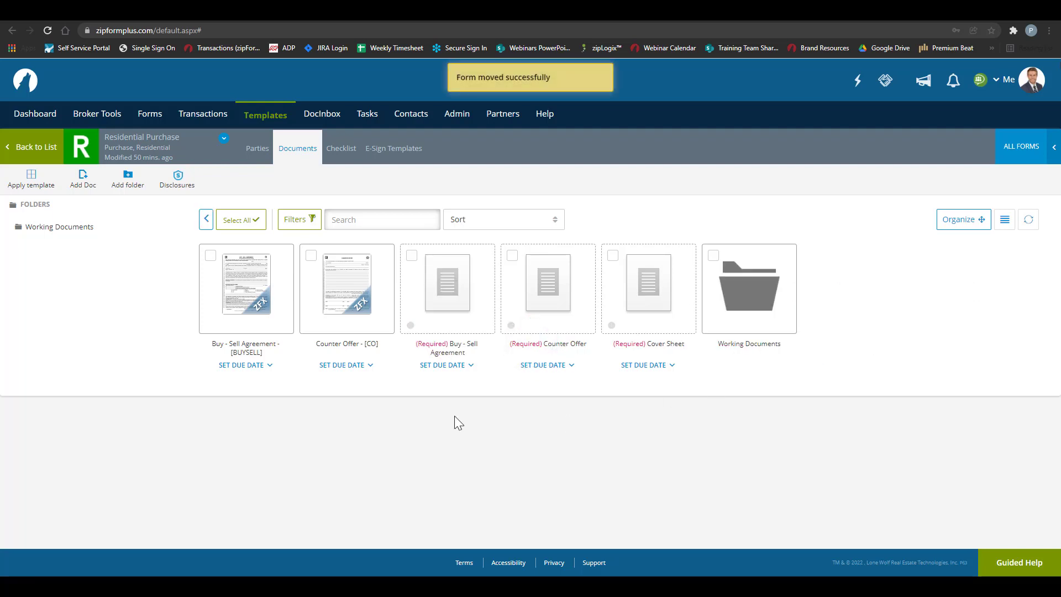
Move the Buy-Sell Agreement and Counter Offer forms into Working Documents, then go to the template's Checklist
left_click(211, 255)
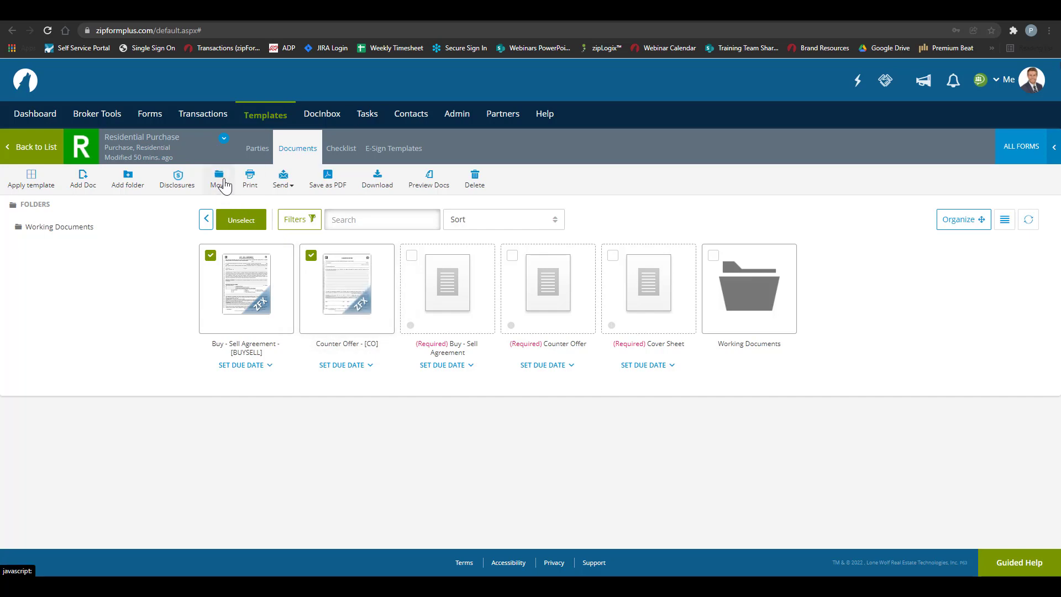
left_click(218, 178)
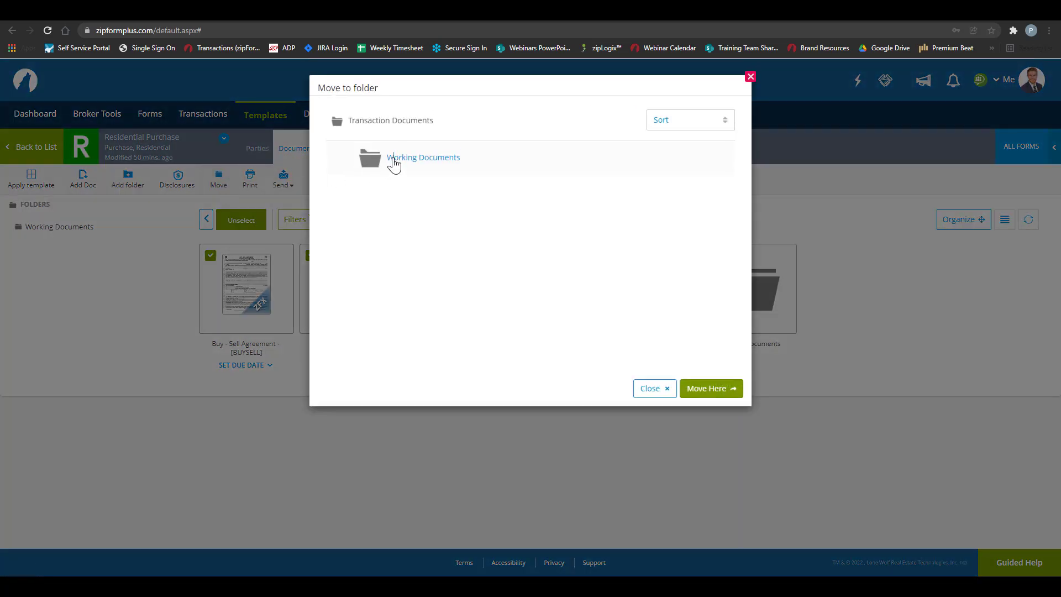
left_click(710, 388)
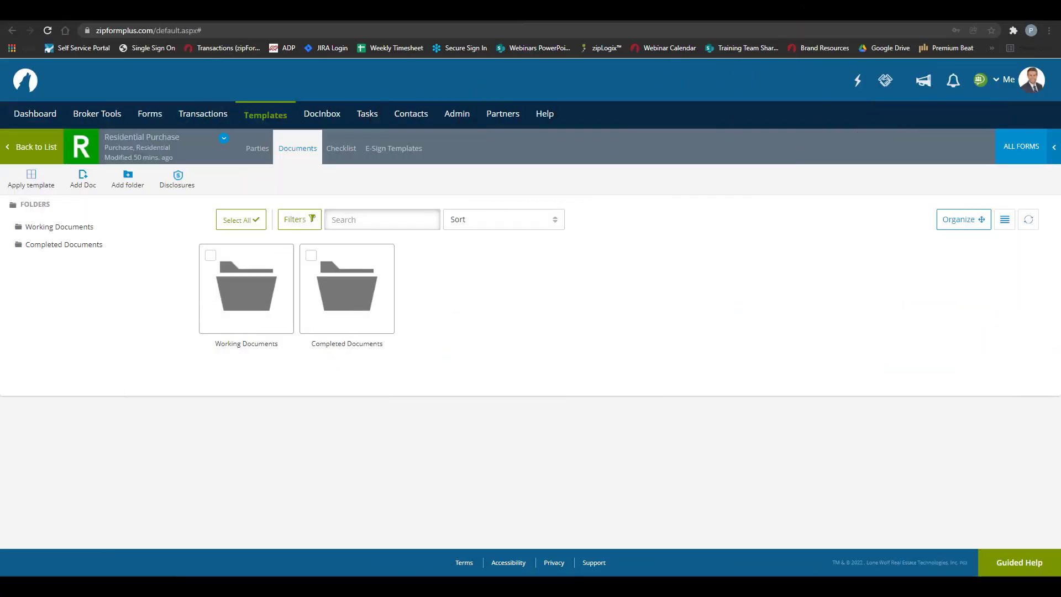
left_click(346, 287)
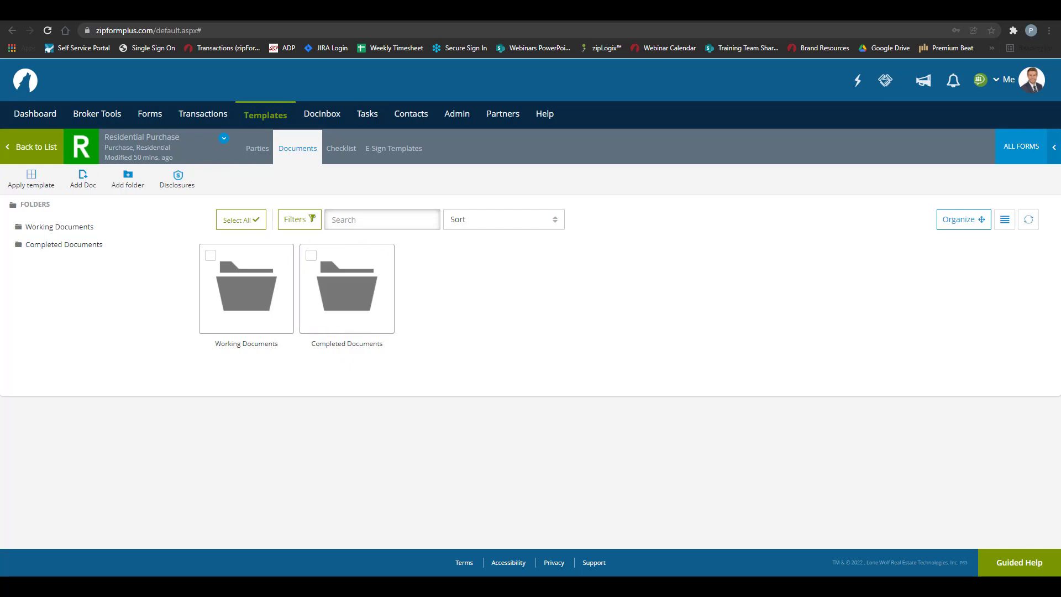
mouse_move(152, 373)
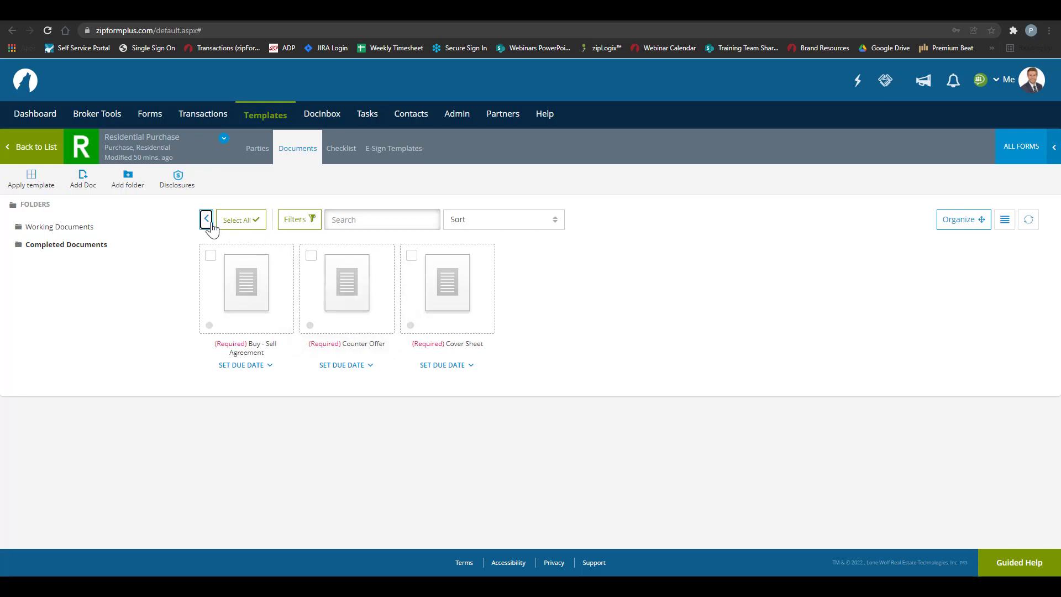
left_click(205, 219)
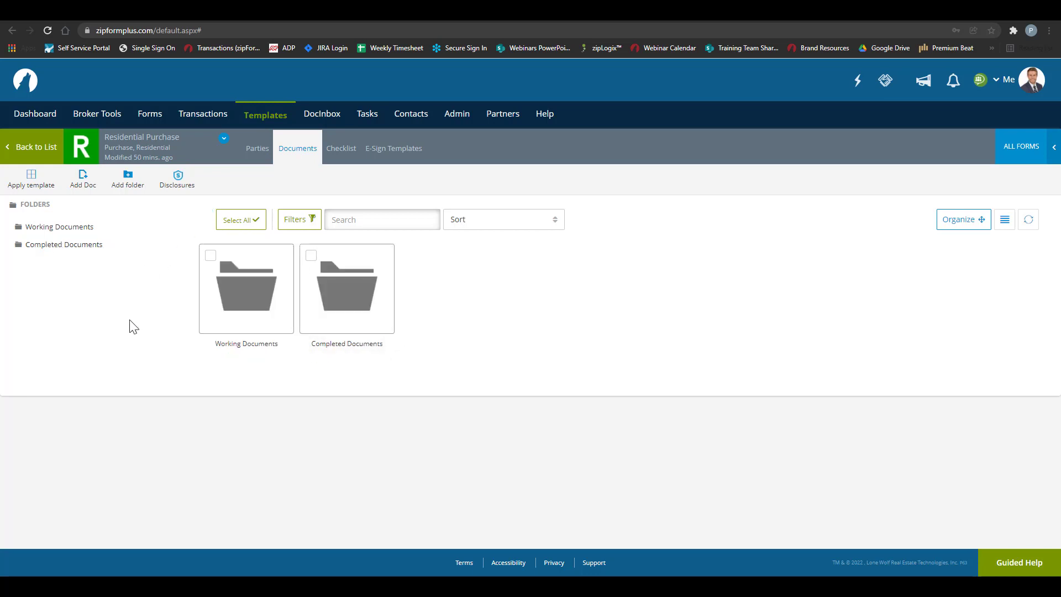
left_click(341, 148)
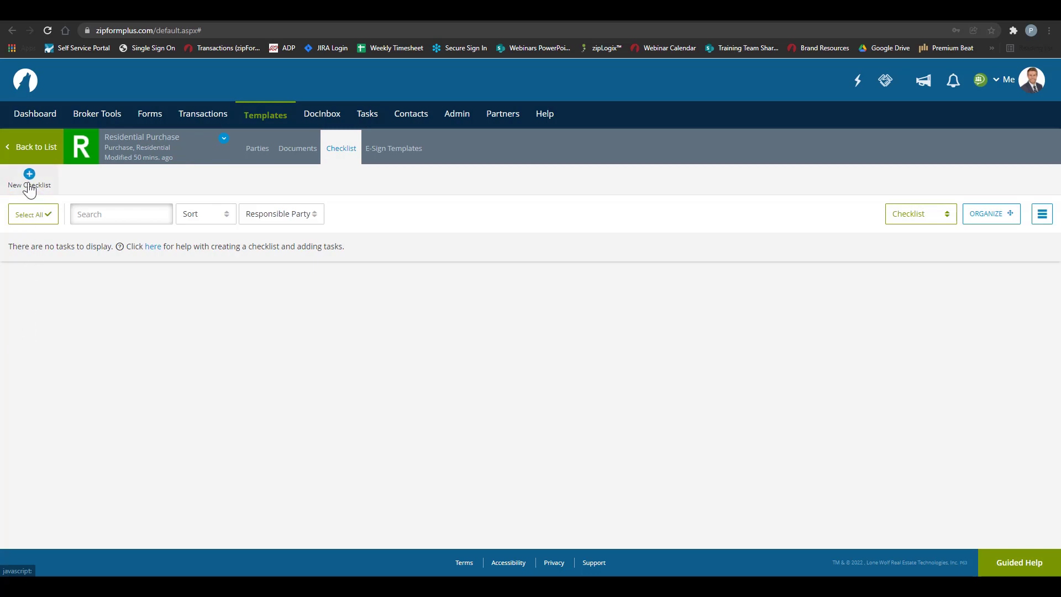
Create a new checklist named 'To Do List' with one untitled category
left_click(28, 181)
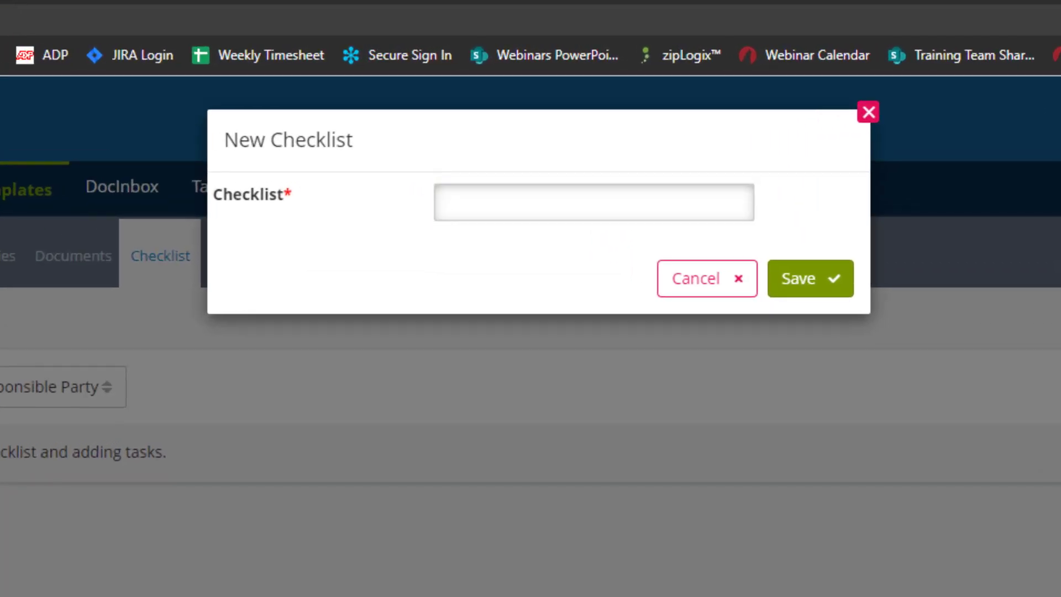
mouse_move(462, 238)
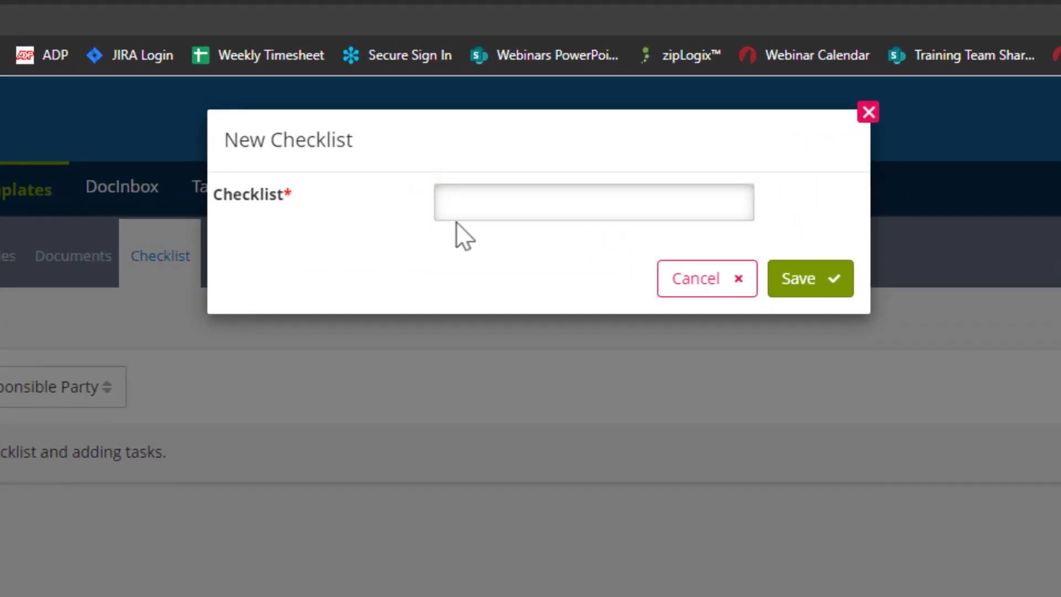
type("To Do")
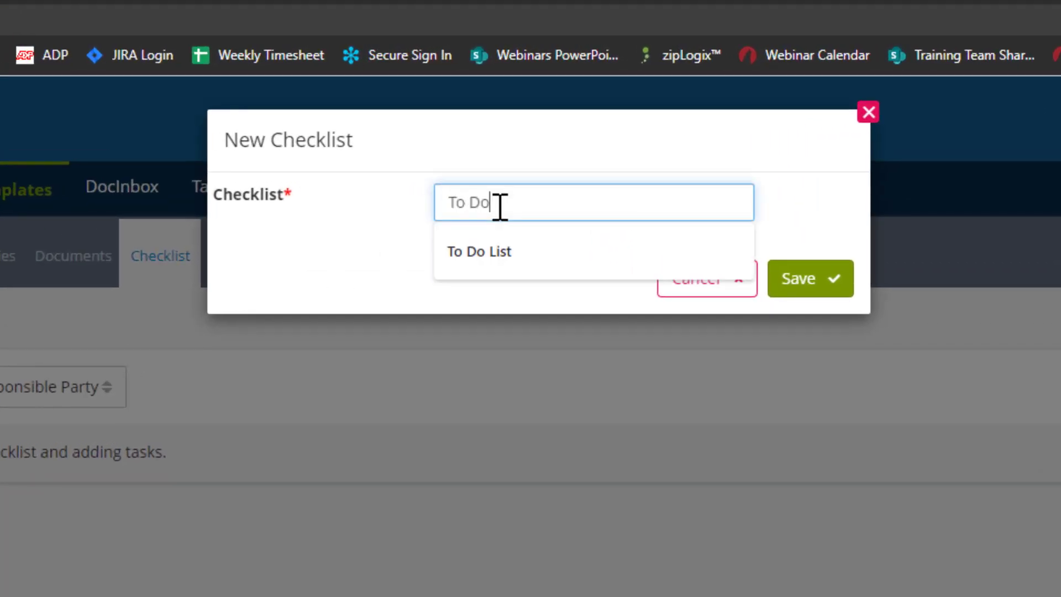
left_click(478, 251)
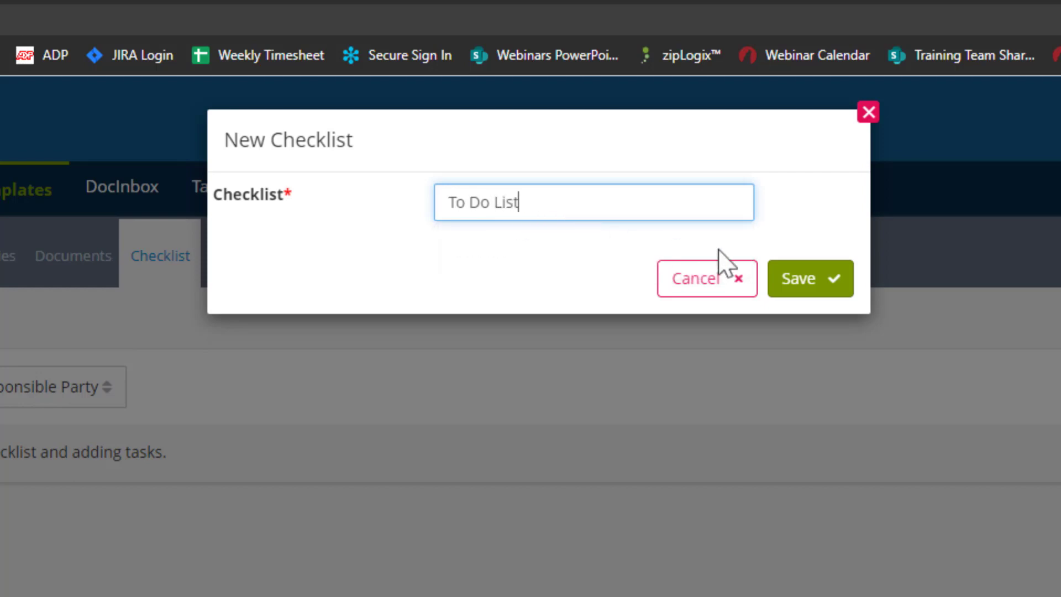
left_click(809, 278)
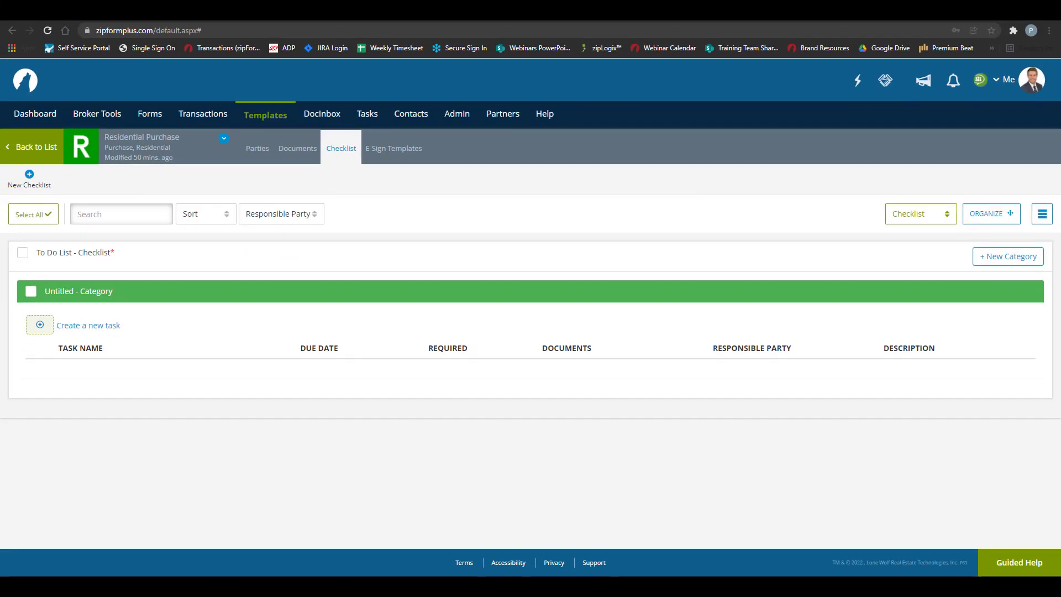
mouse_move(86, 443)
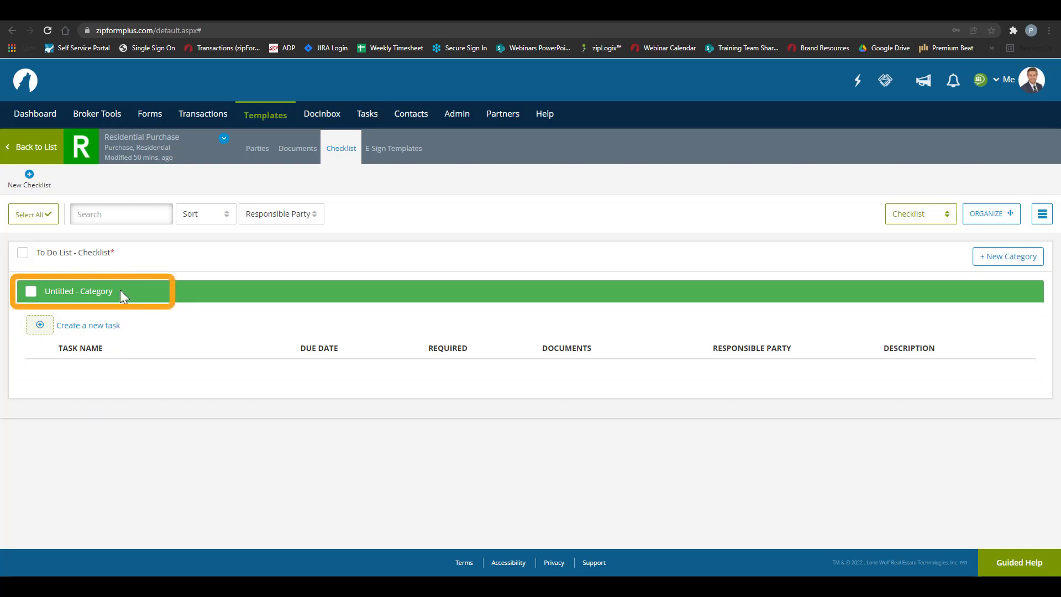
mouse_move(122, 294)
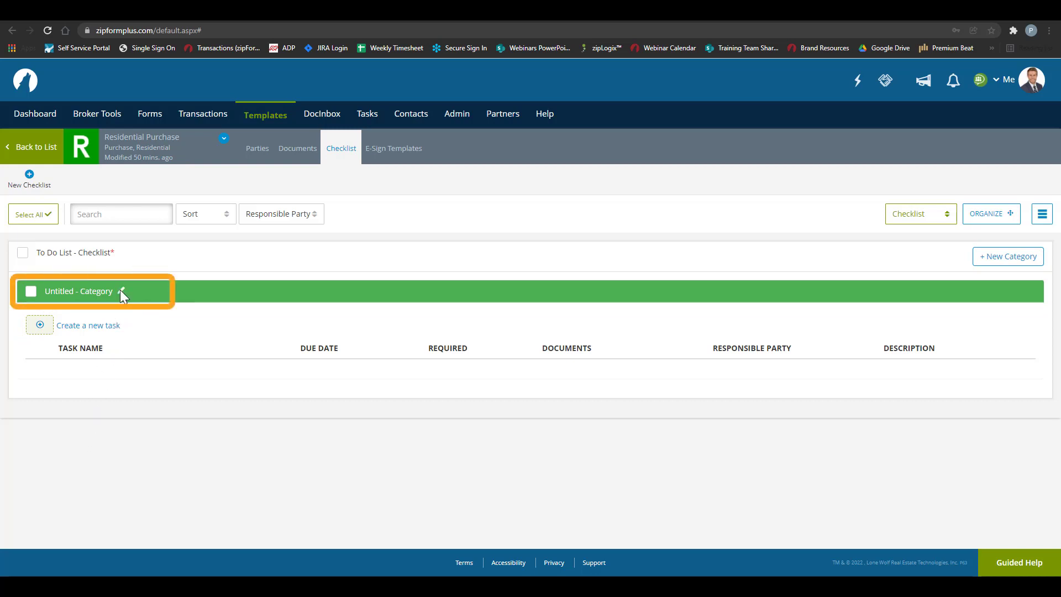
Rename the untitled category to 'Contractors' with the orange colour and save it
left_click(122, 292)
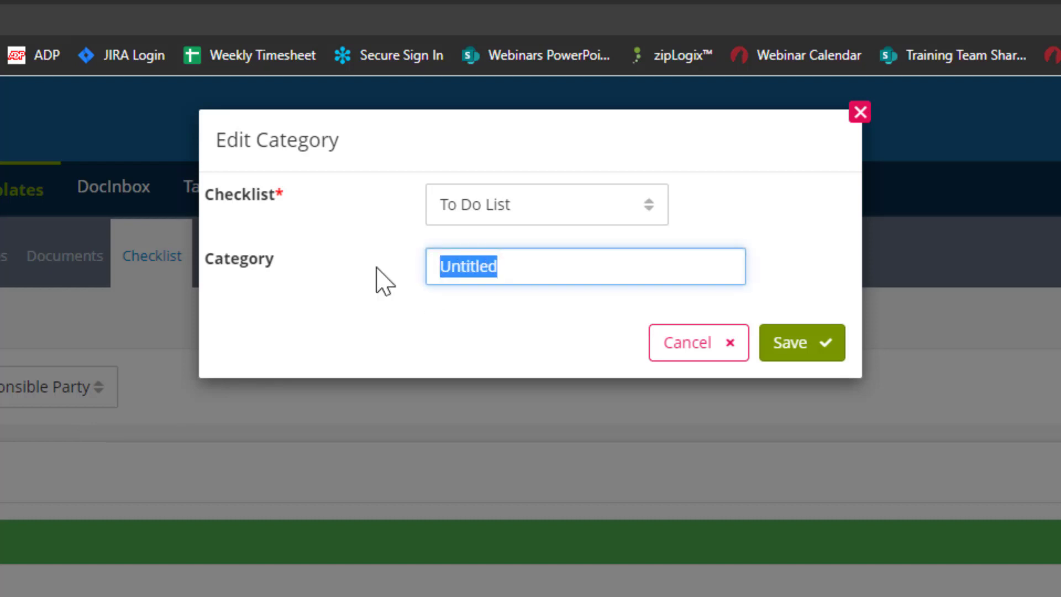
type("Contractors")
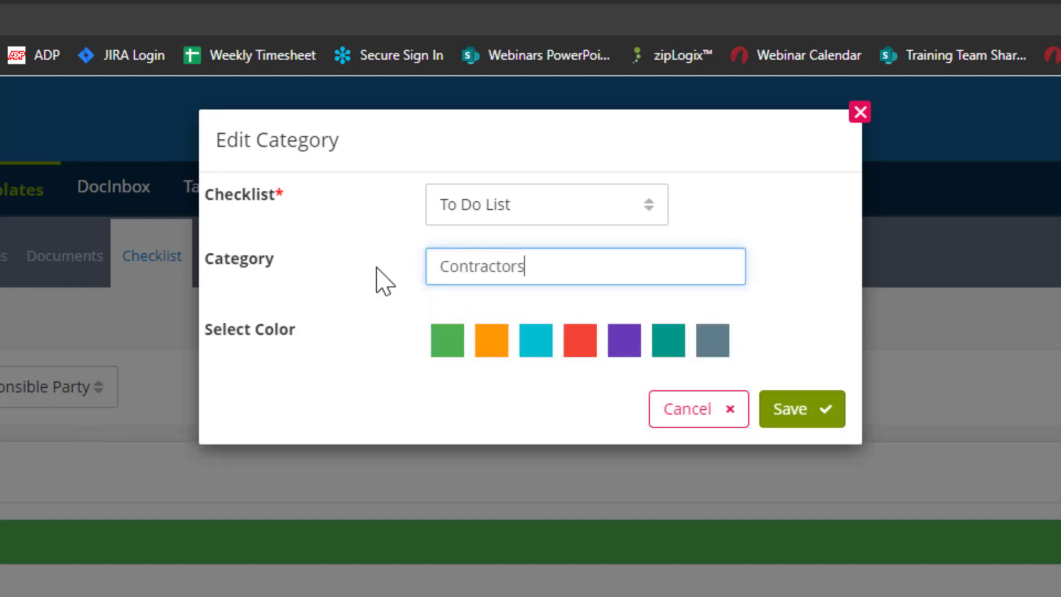
left_click(491, 340)
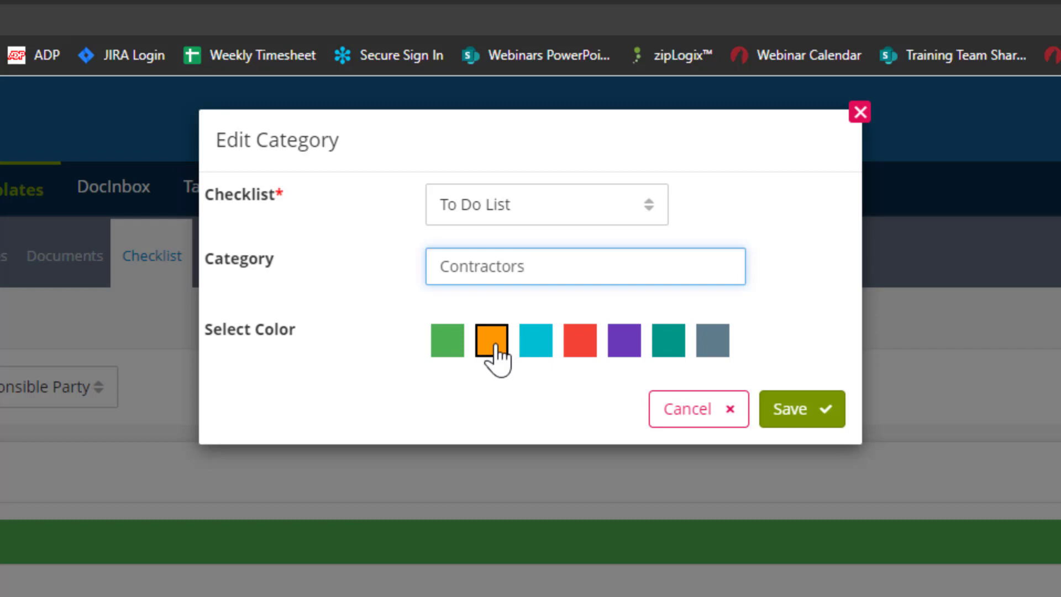
left_click(801, 408)
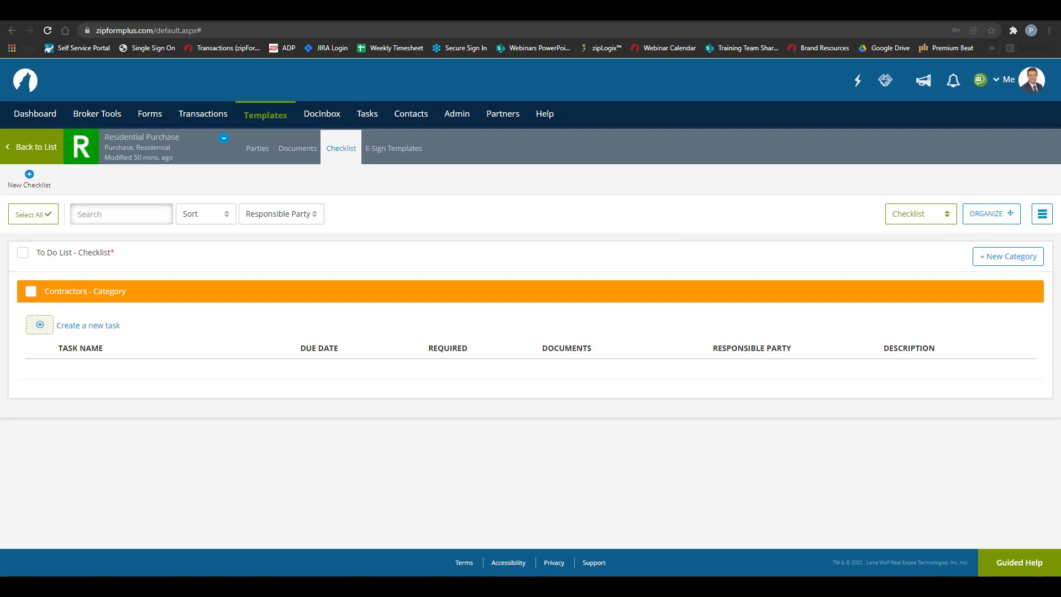
mouse_move(76, 462)
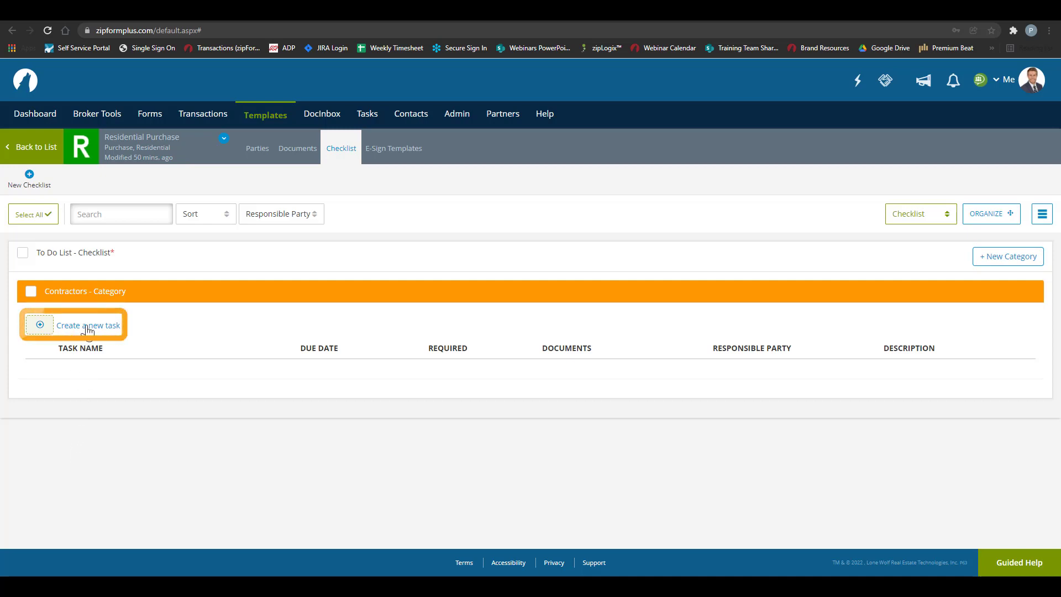
Create a new Contractors task and name it 'Roof Inspection'
left_click(88, 325)
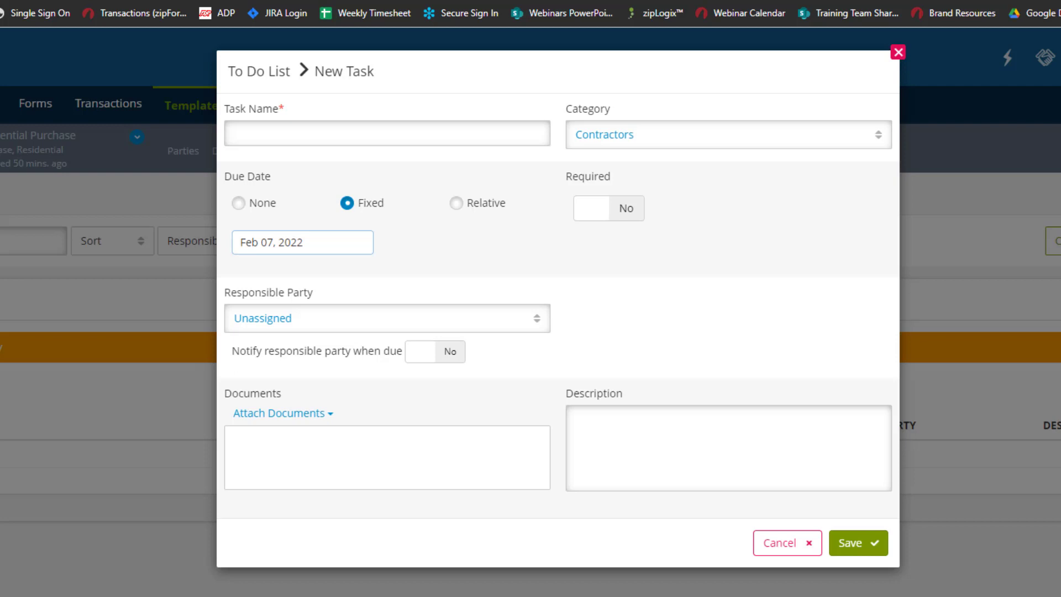
left_click(386, 133)
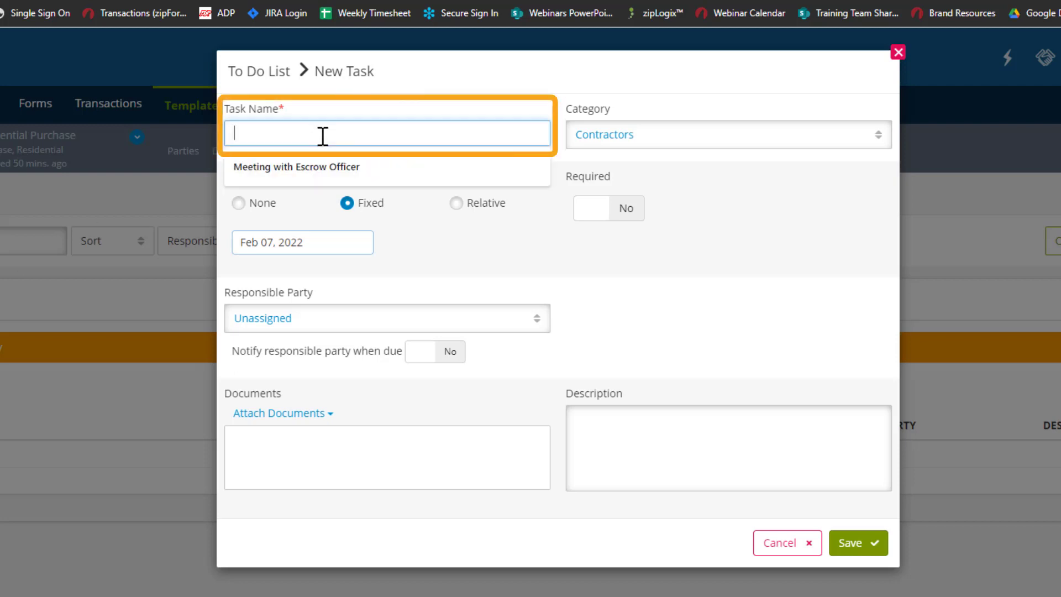
type("Roof Inspect")
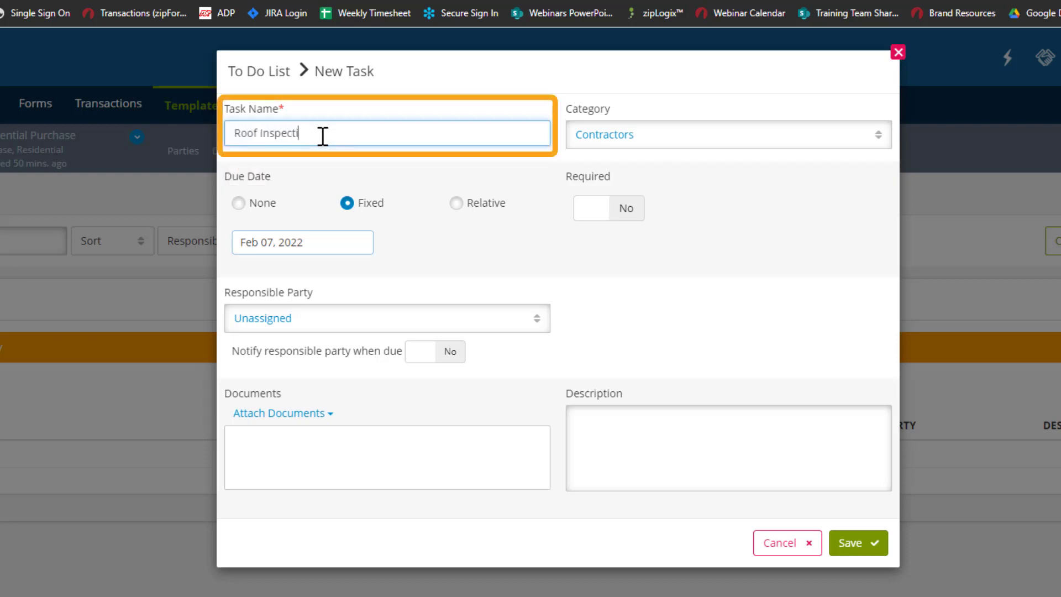
type("ion")
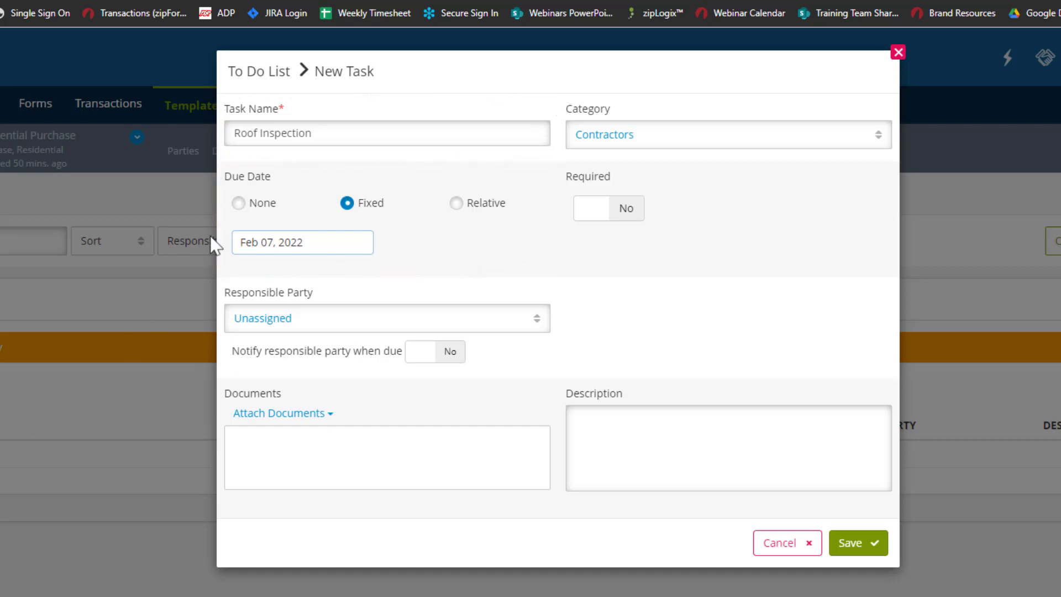
Give Roof Inspection a relative due date 5 days after the Listing Date and save it
left_click(239, 203)
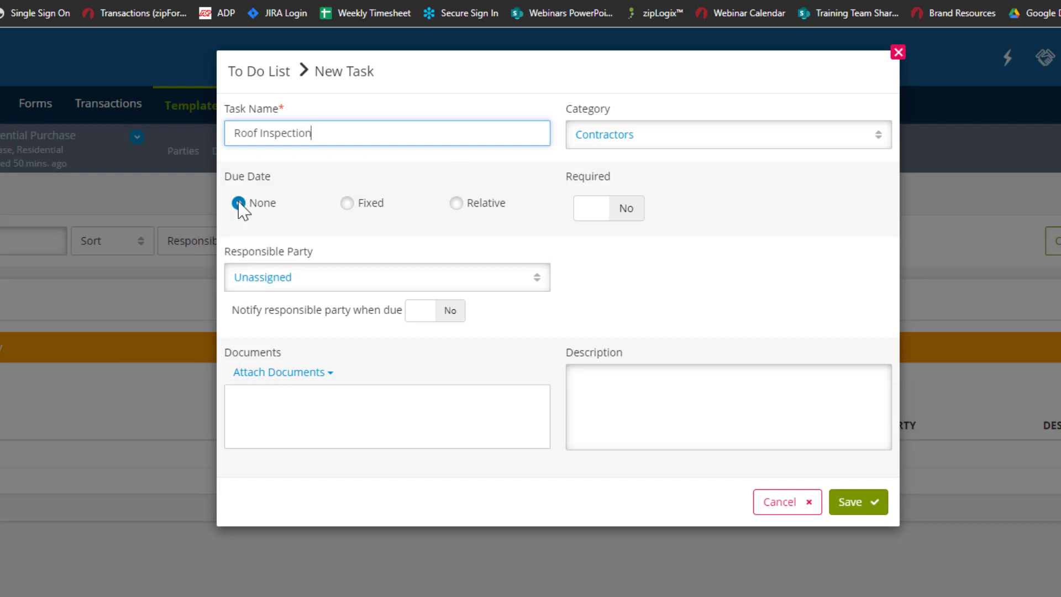
mouse_move(352, 215)
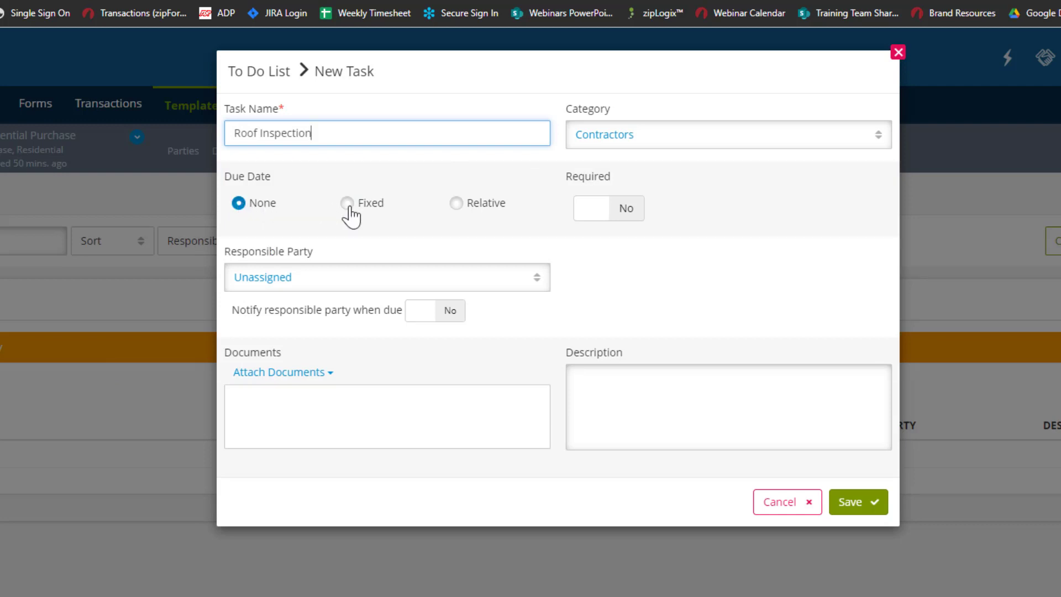
left_click(347, 203)
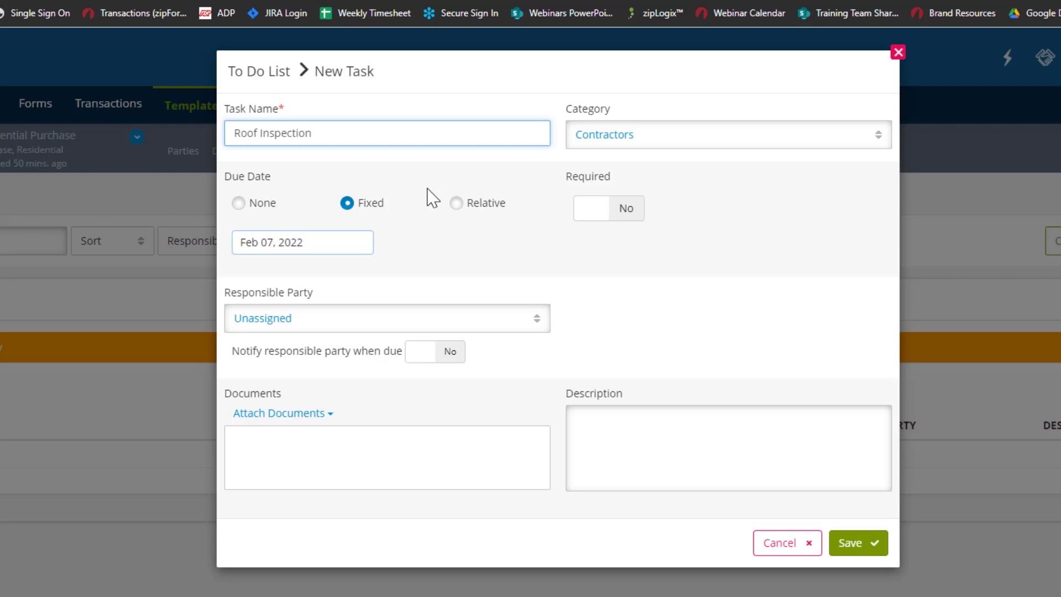
left_click(457, 203)
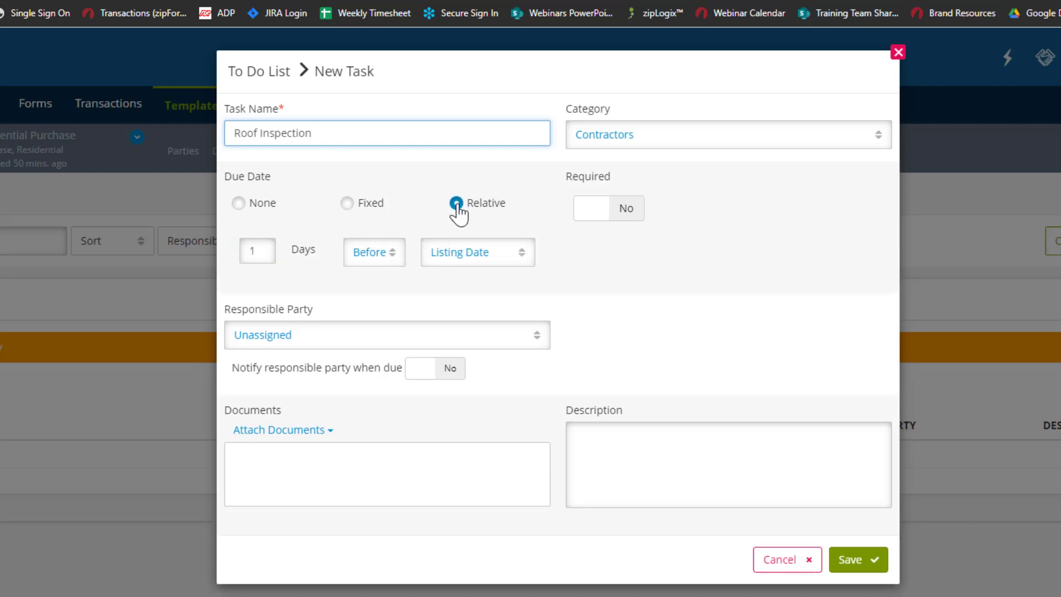
left_click(373, 252)
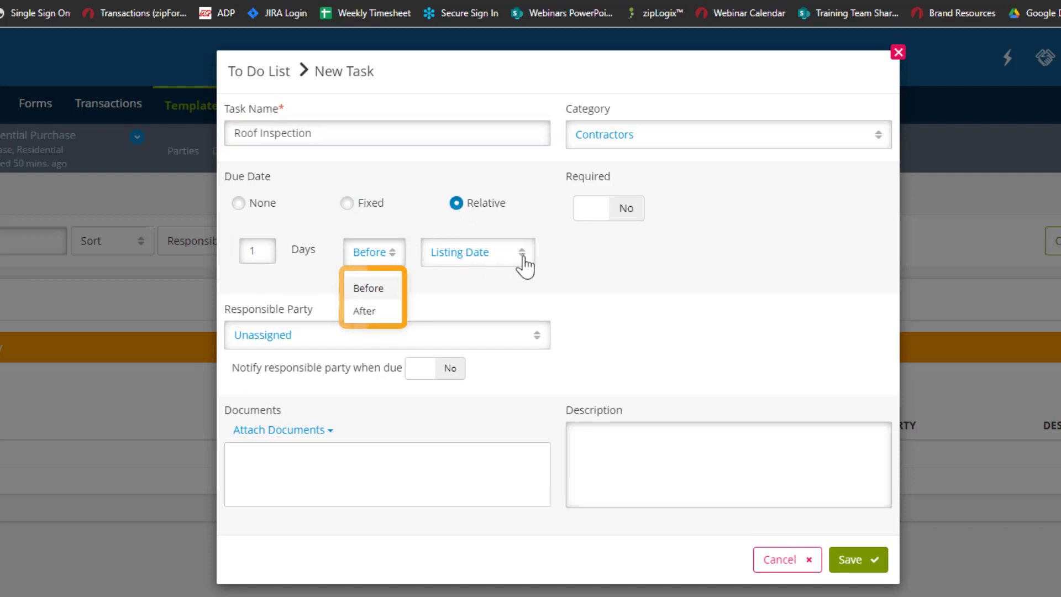
left_click(476, 252)
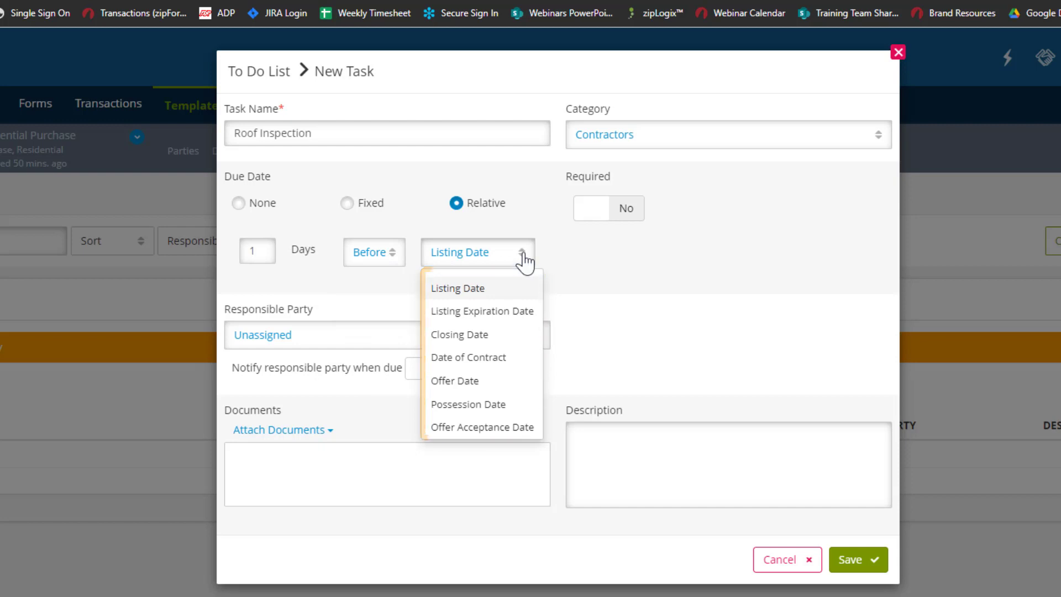
left_click(476, 253)
type("5")
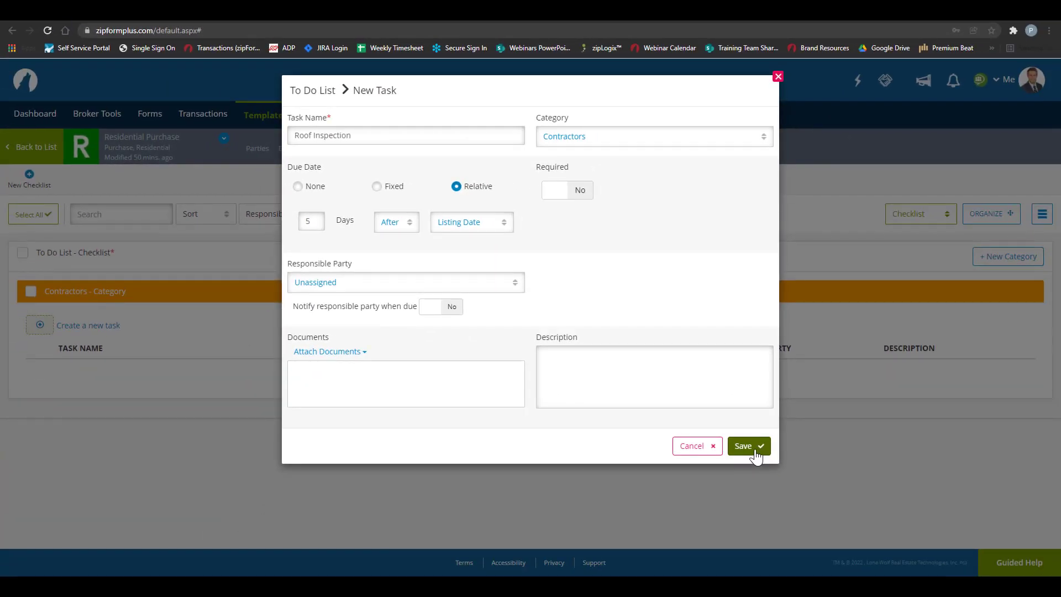
left_click(748, 445)
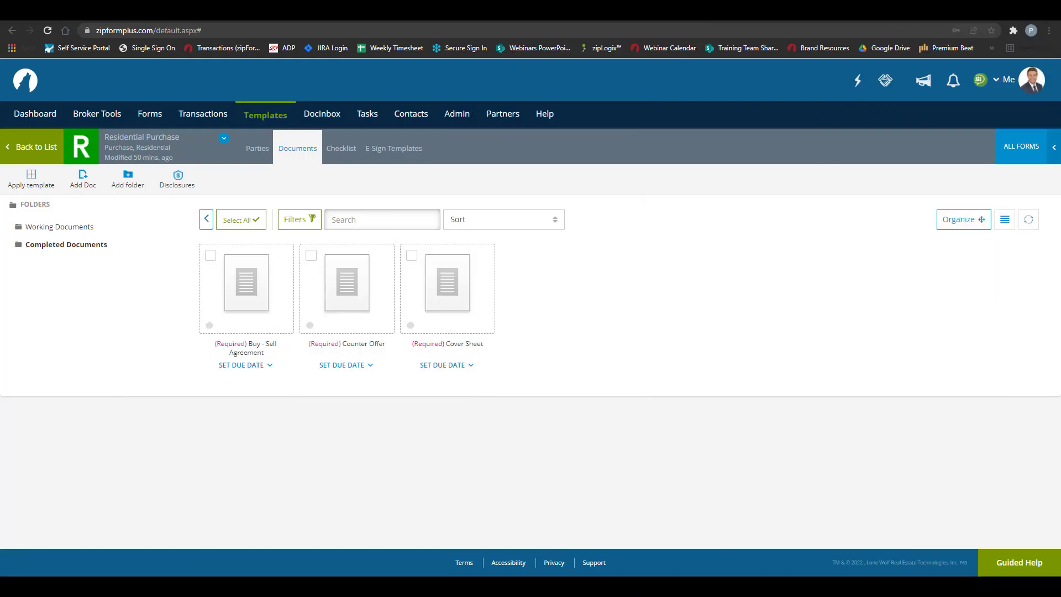
mouse_move(113, 453)
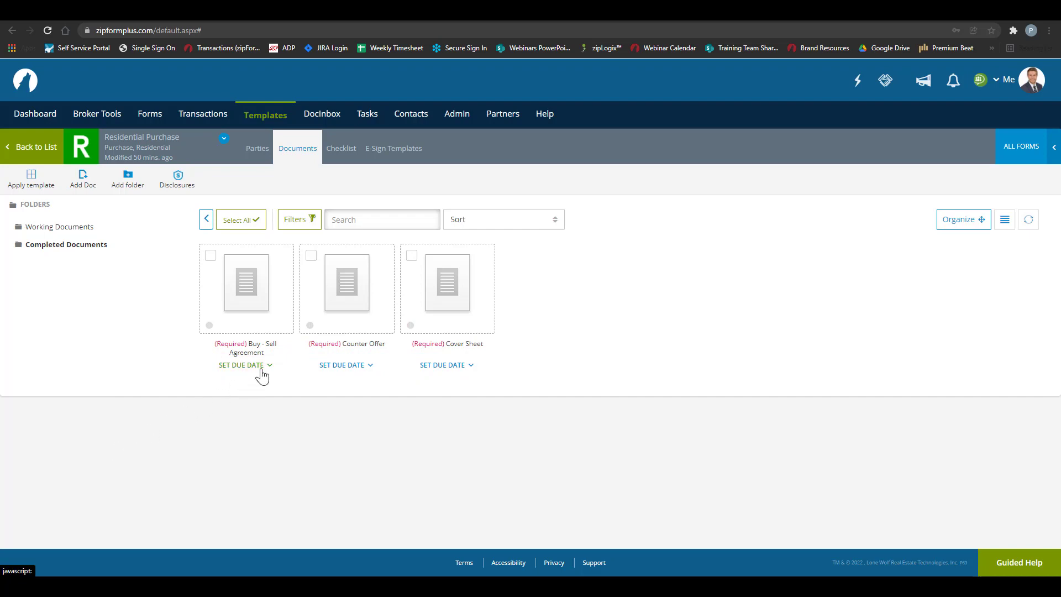
Set the Buy - Sell Agreement due 3 days after the Listing Date, then return to the checklist
left_click(242, 365)
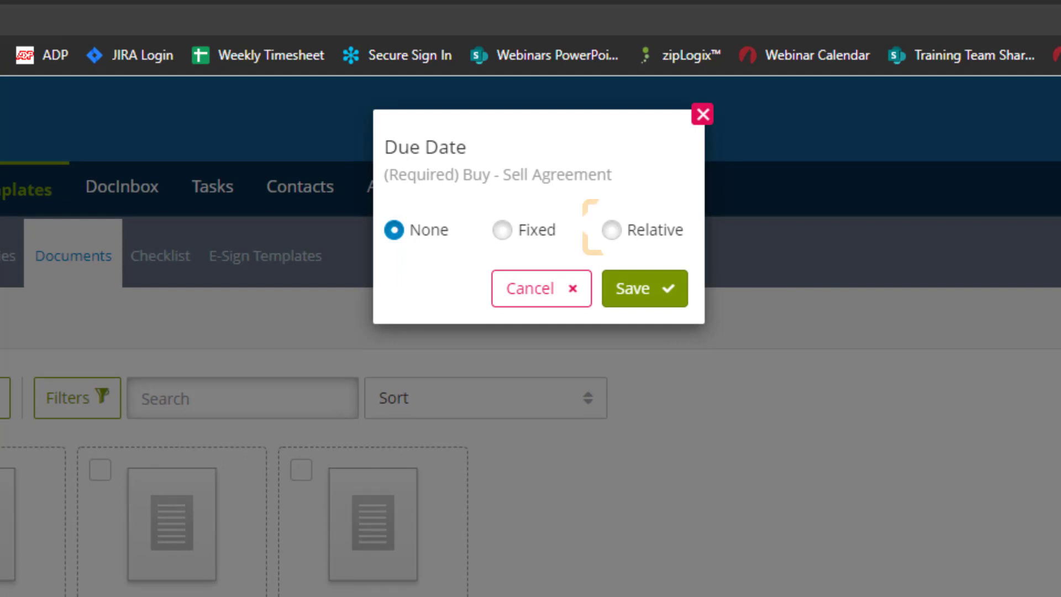
left_click(612, 230)
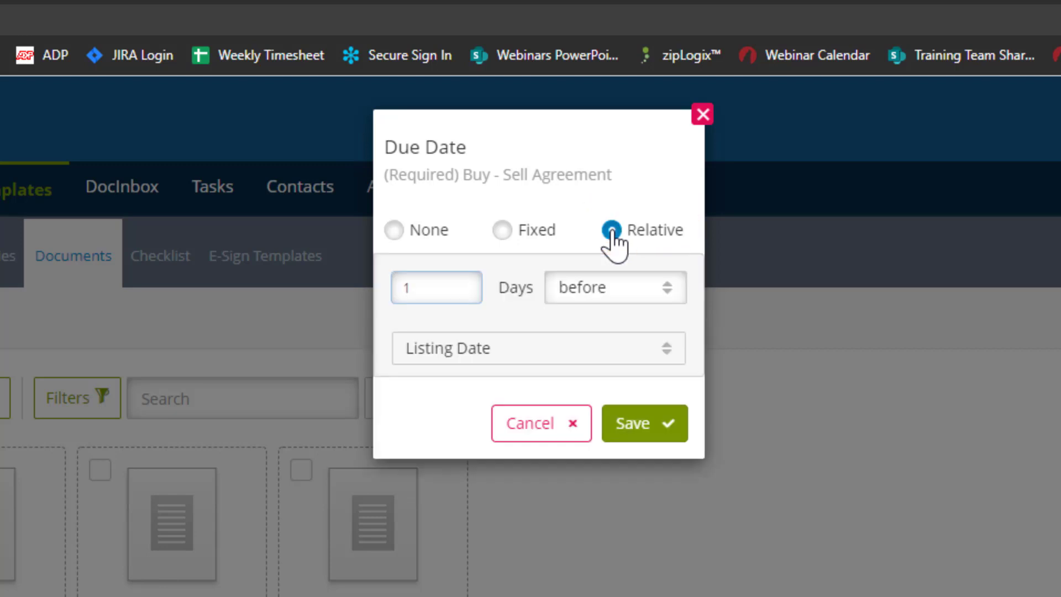
left_click(436, 287)
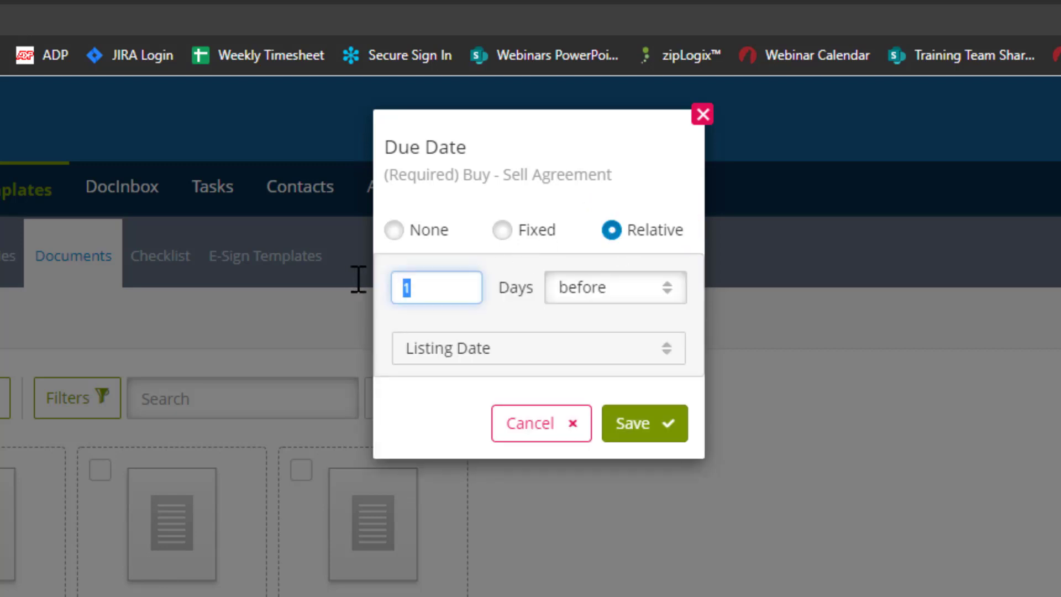
left_click(615, 287)
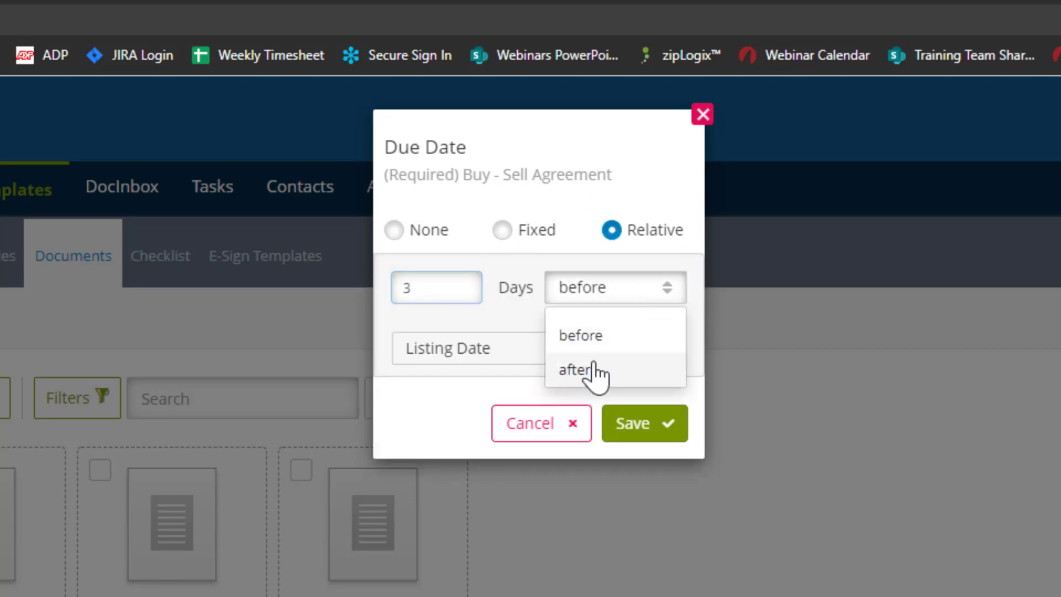
left_click(644, 423)
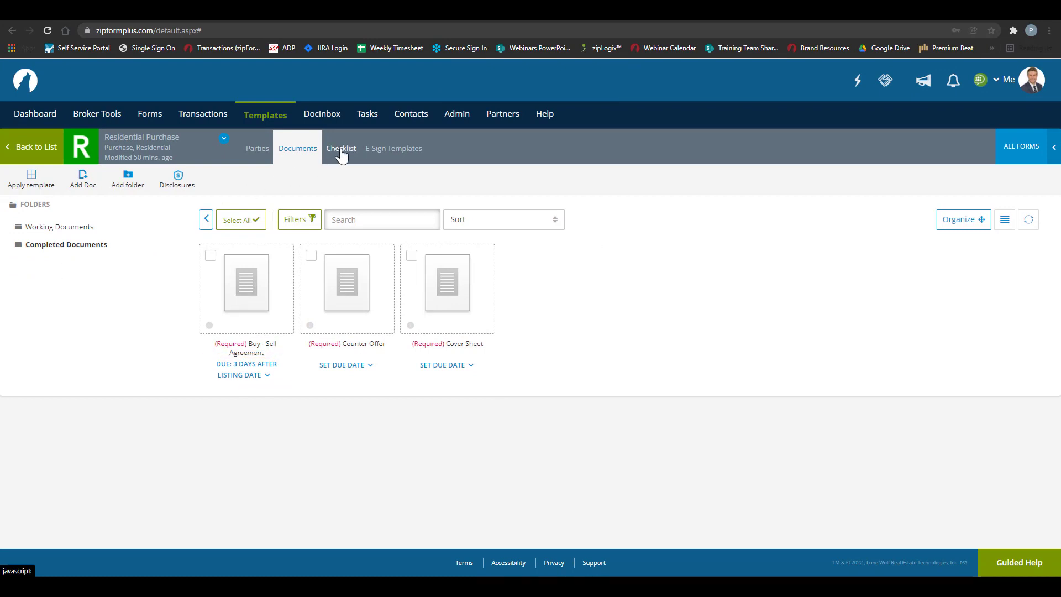
left_click(341, 148)
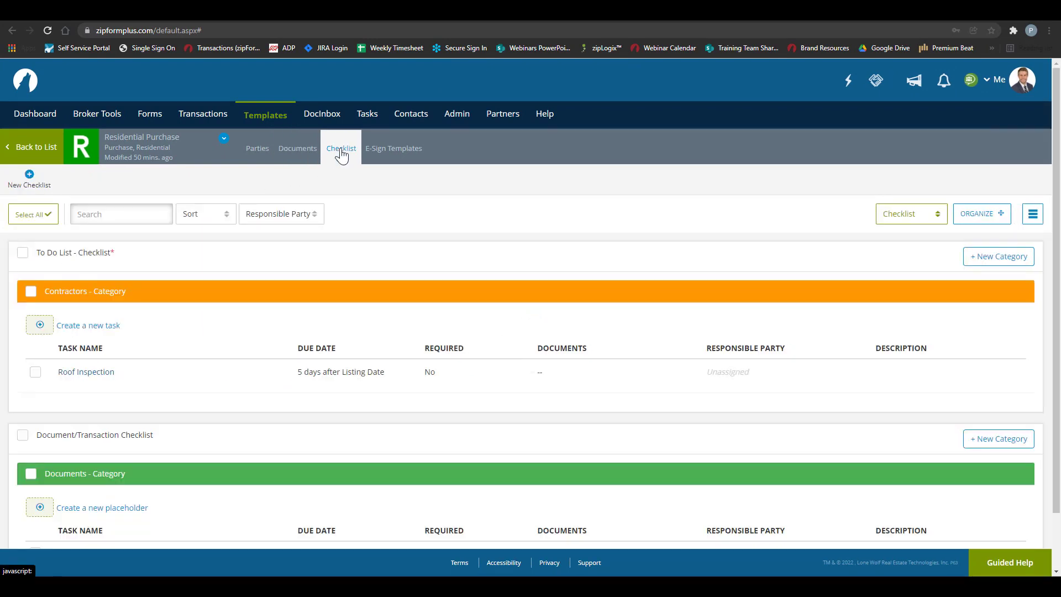